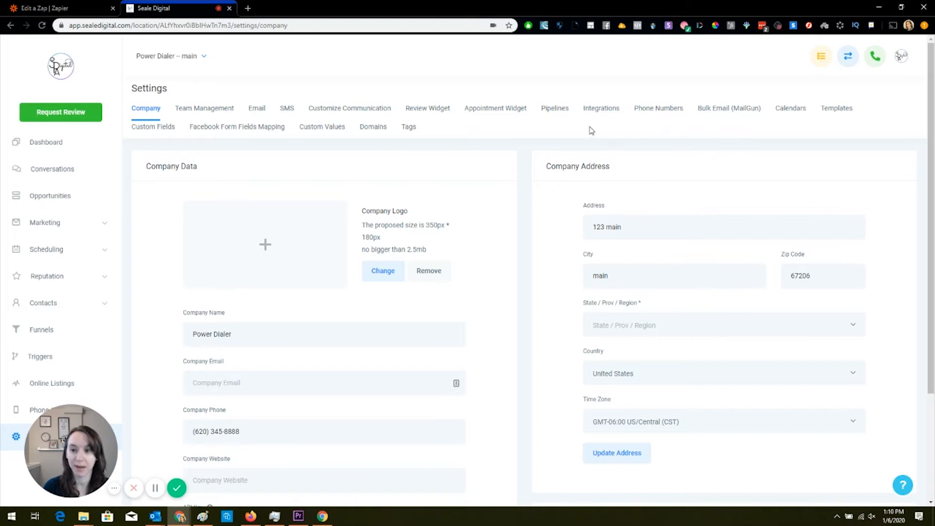
mouse_move(193, 291)
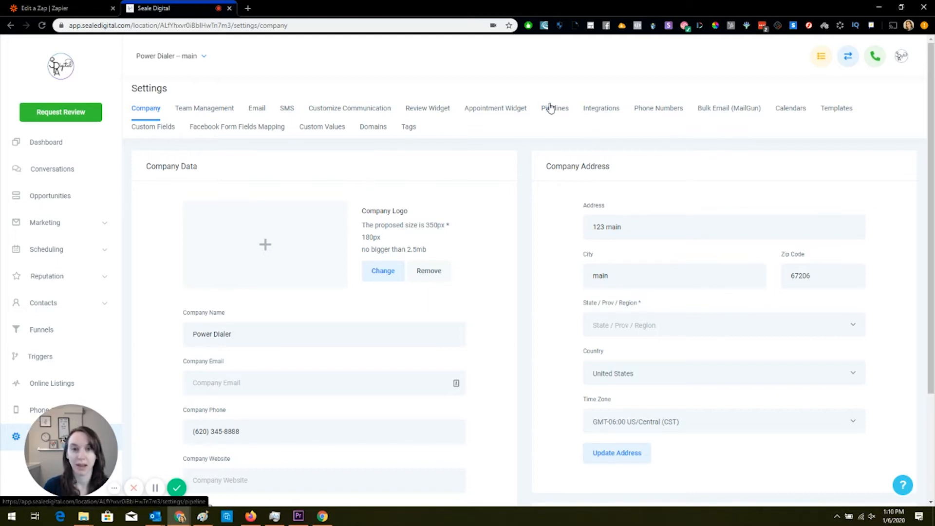
- Start a new pipeline in Pipelines settings and name it Leads, replacing the placeholder 'Test'
click(554, 108)
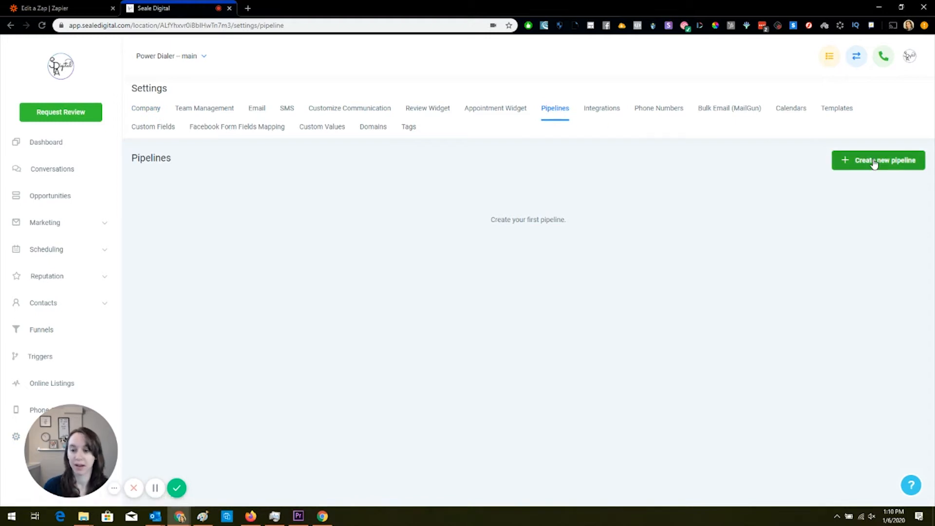
click(878, 160)
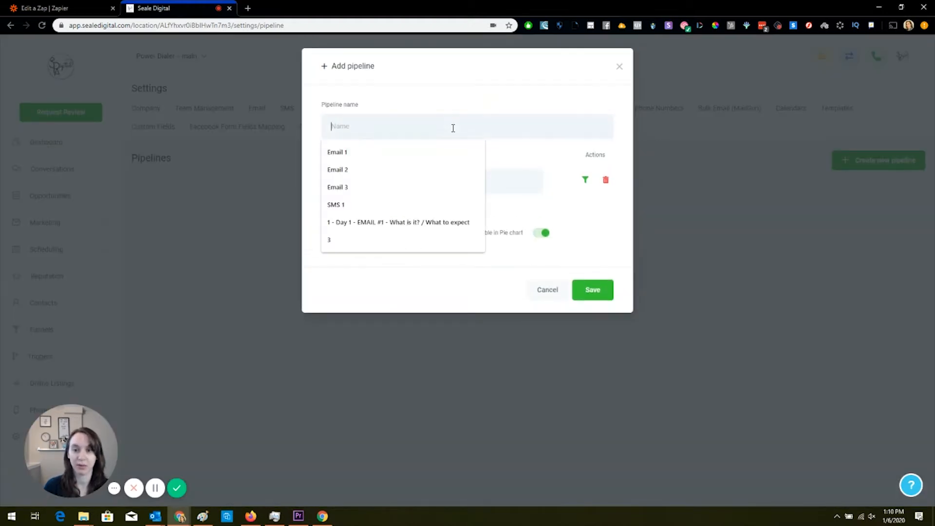
text(Test)
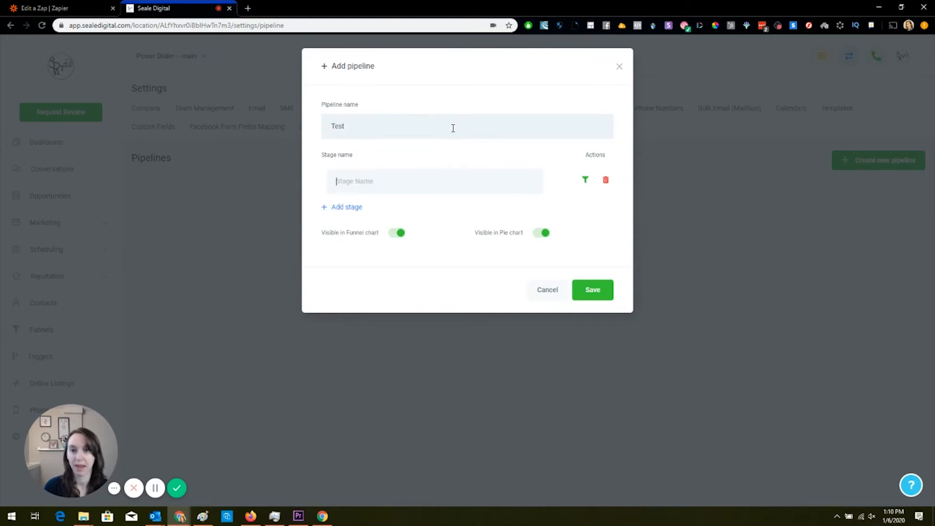
double_click(338, 125)
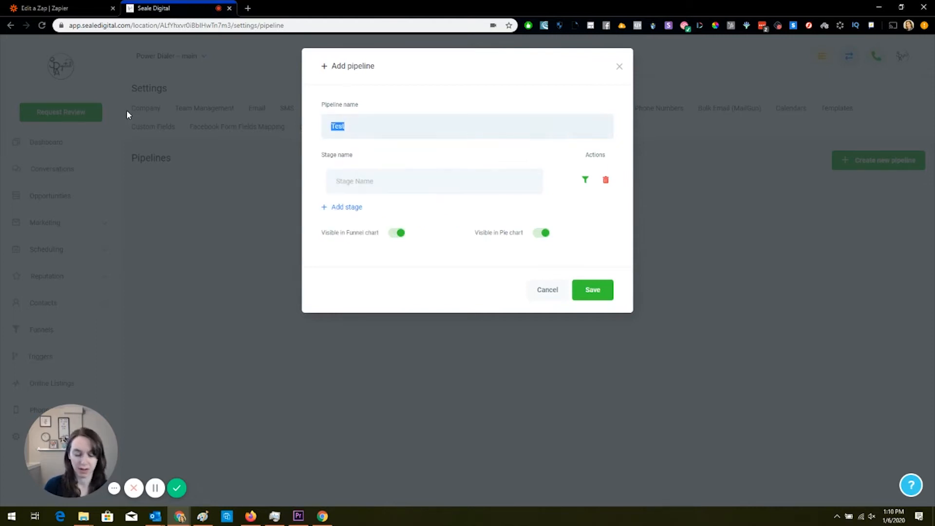
text(Leads)
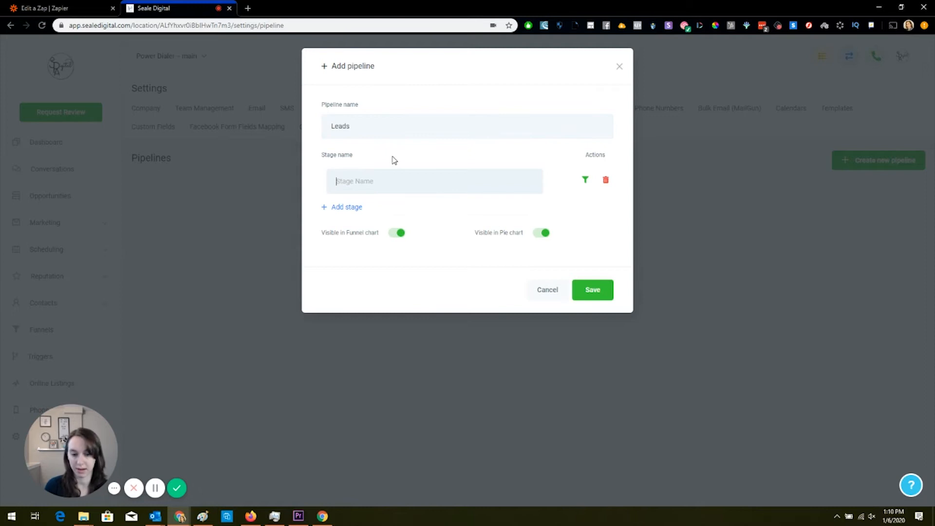
- Add a stage called Called Me and save the Leads pipeline
text(Called Me)
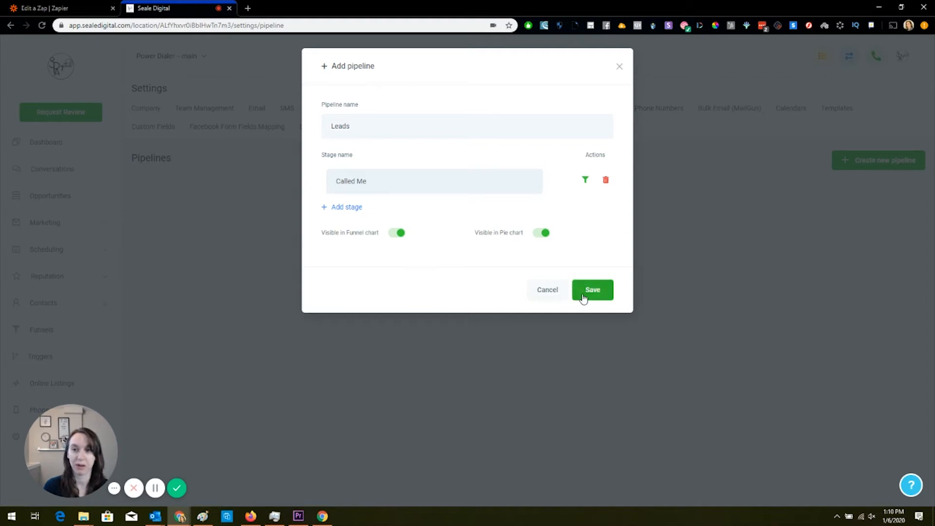
click(591, 290)
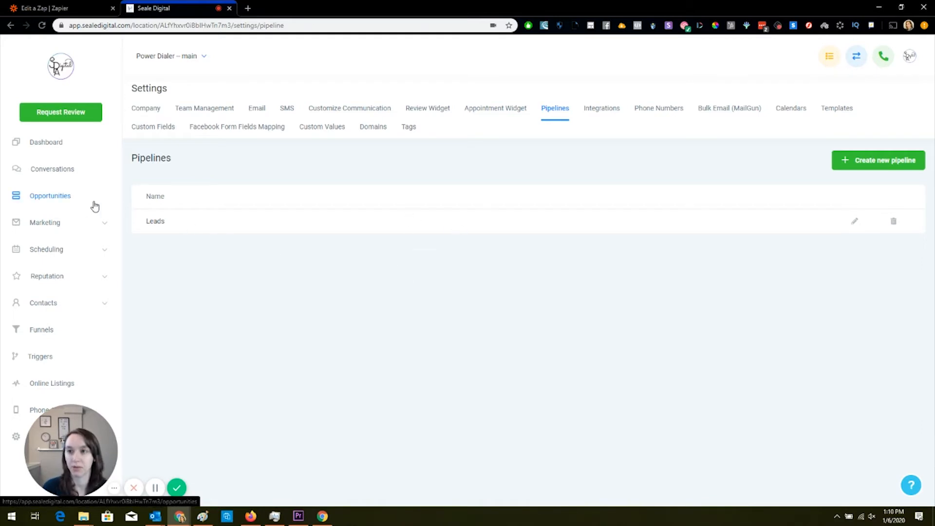
- Go through Company and Integrations settings to Phone Numbers and try adding a number
click(50, 195)
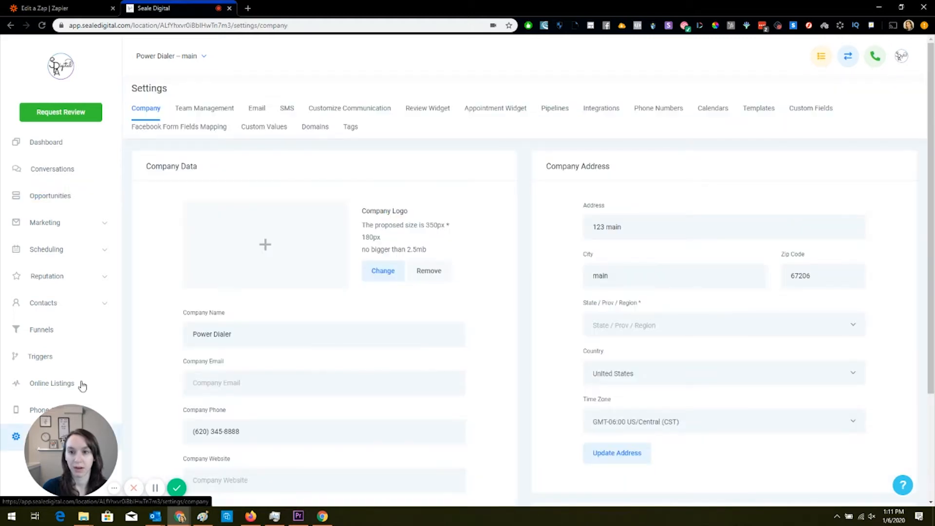
click(601, 108)
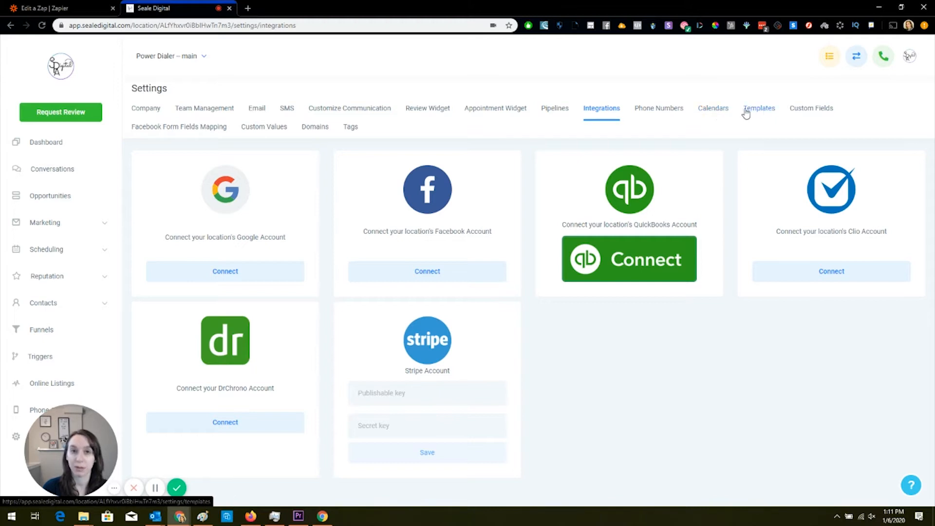
click(658, 108)
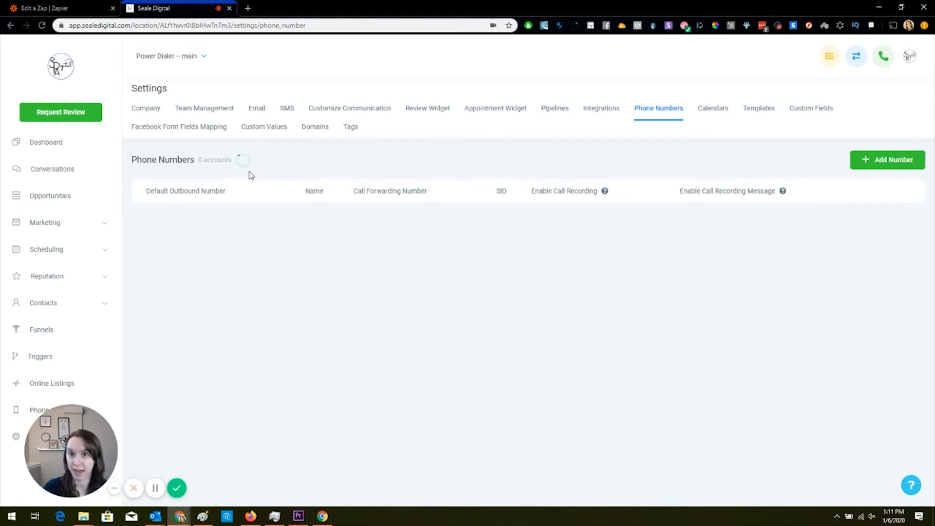
mouse_move(888, 160)
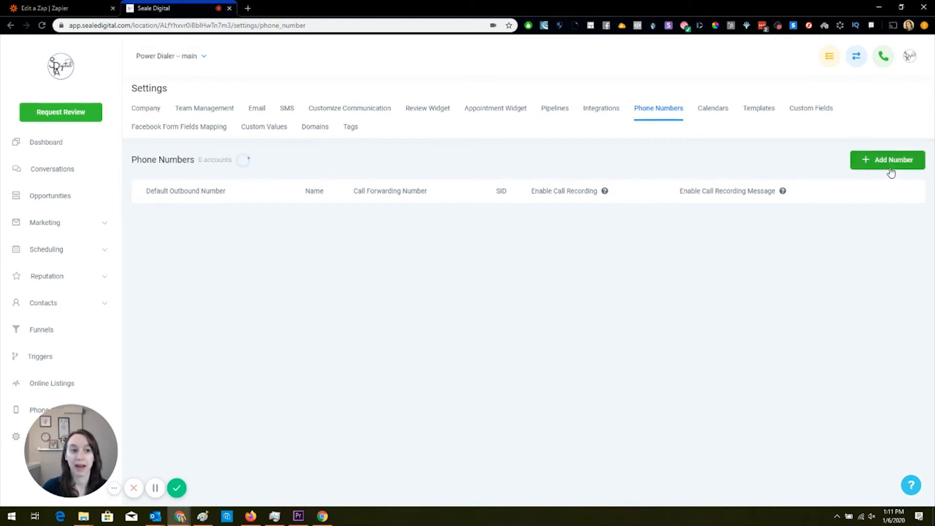
click(888, 160)
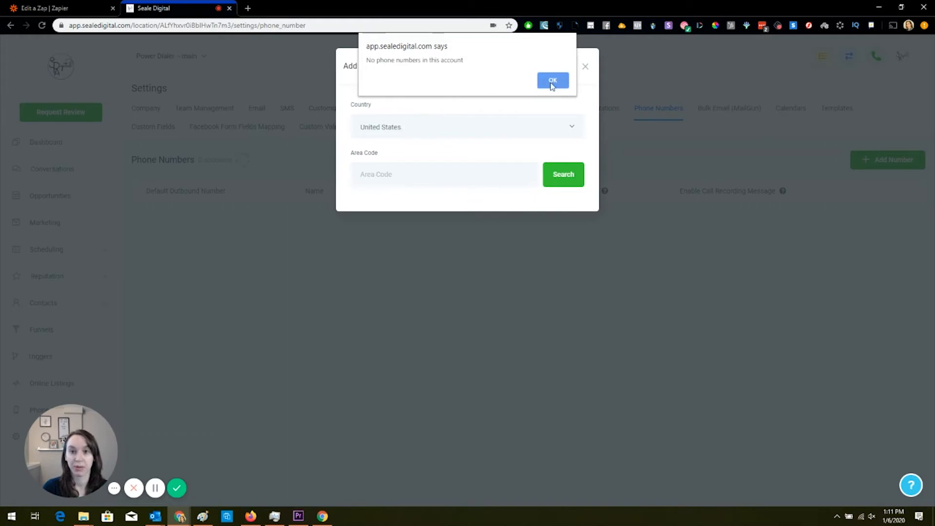
- Dismiss the no-phone-numbers alert, leave the form, and return to the Zapier zap
click(552, 79)
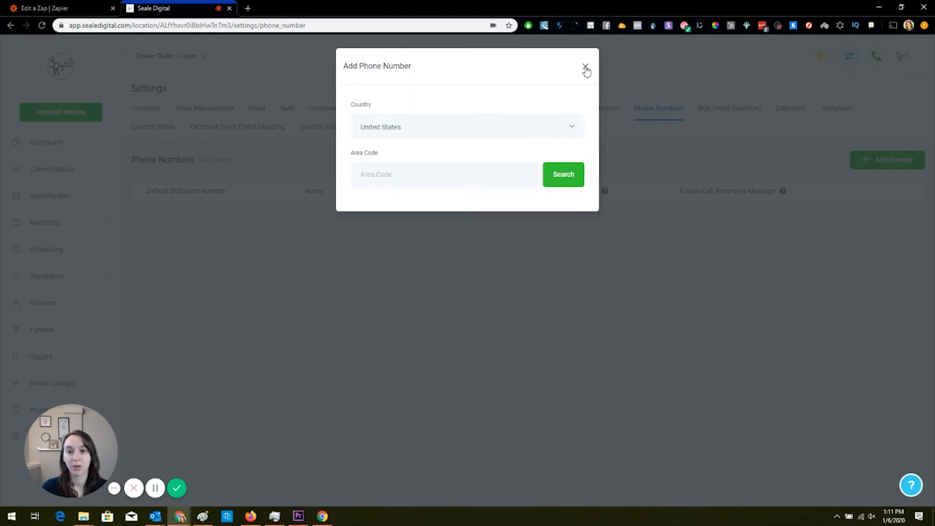
click(585, 66)
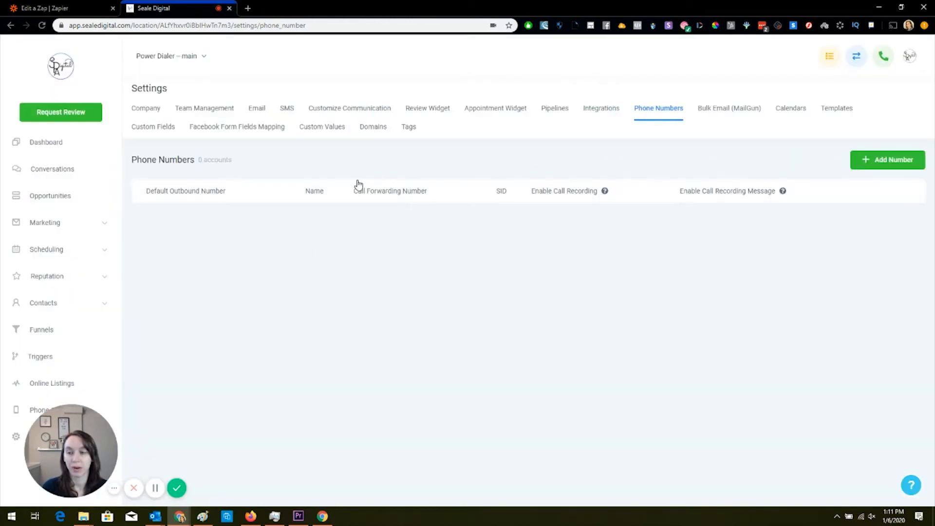
mouse_move(315, 182)
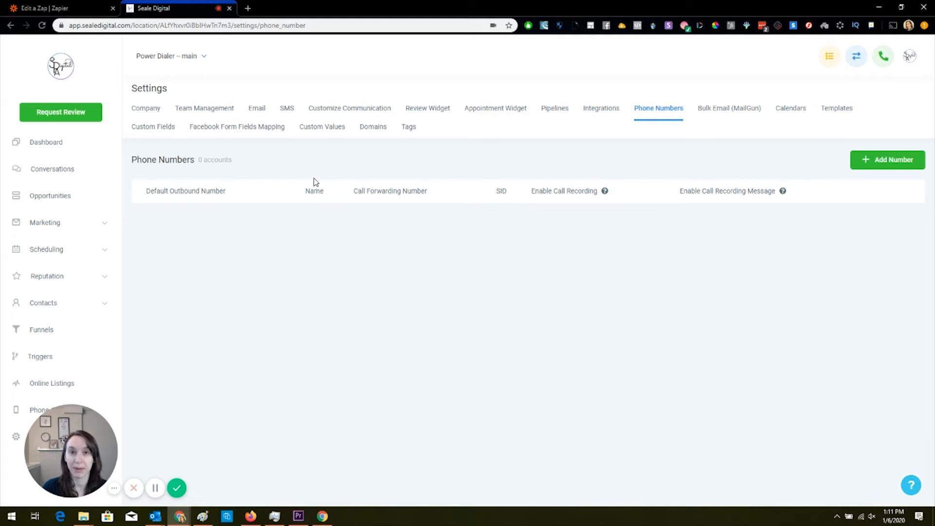
click(57, 7)
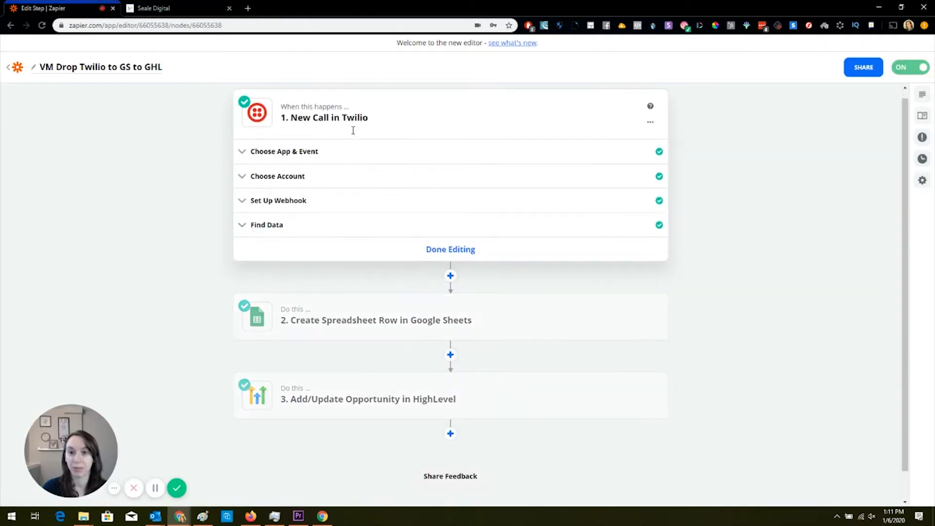
- Set the Twilio trigger event to New Call in the zap's first step
click(283, 151)
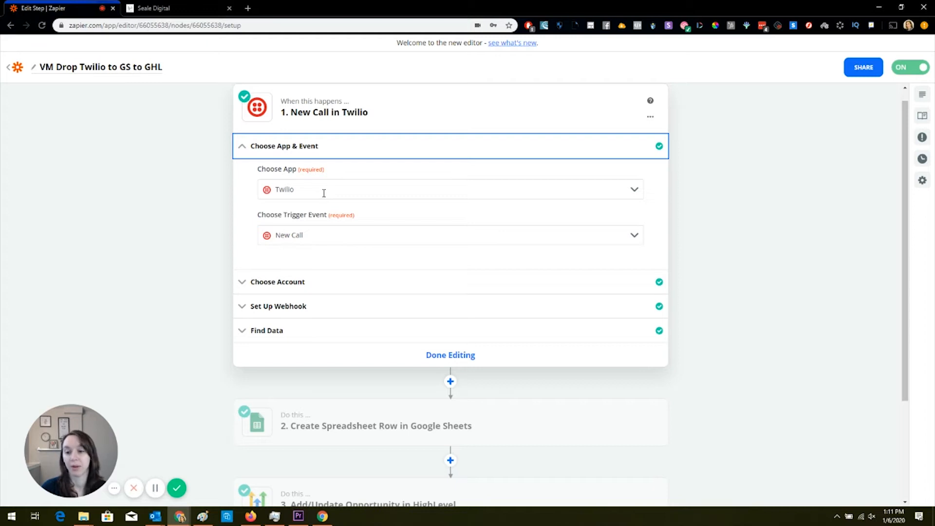
click(450, 234)
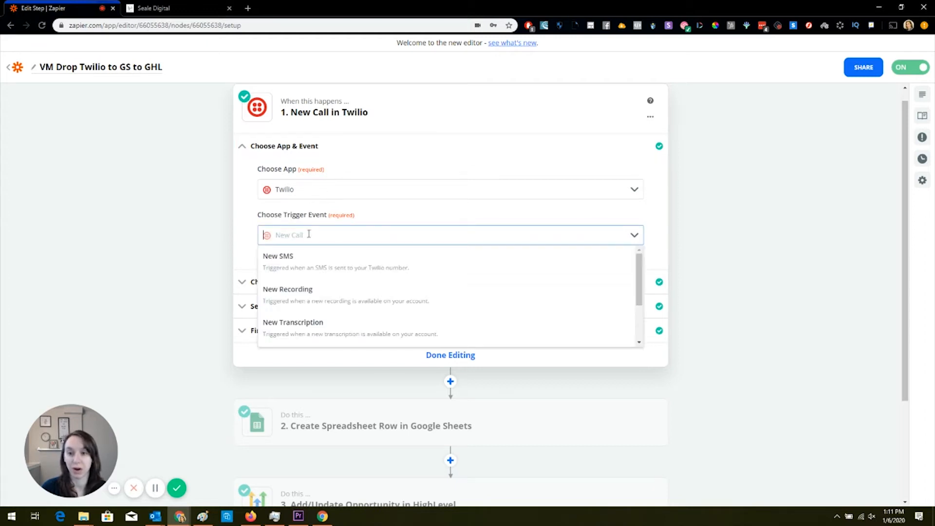
mouse_move(435, 295)
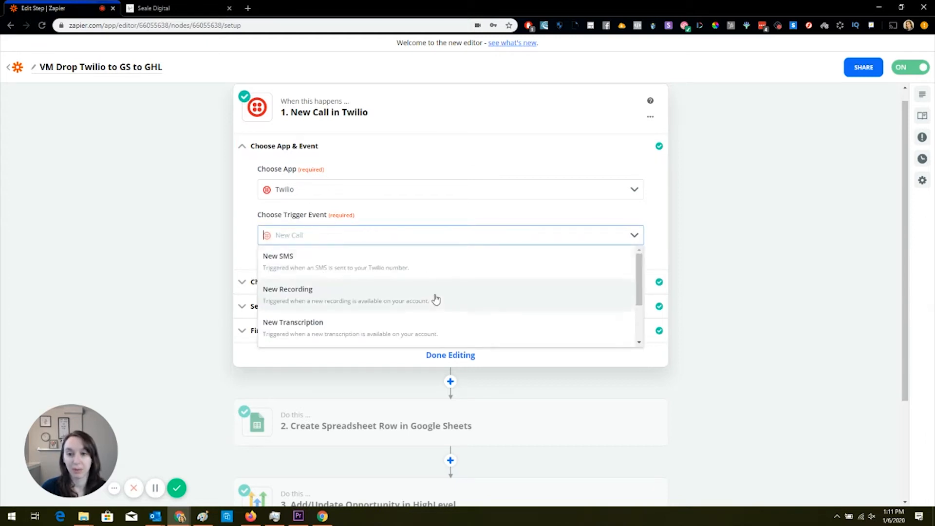
scroll(down, 3)
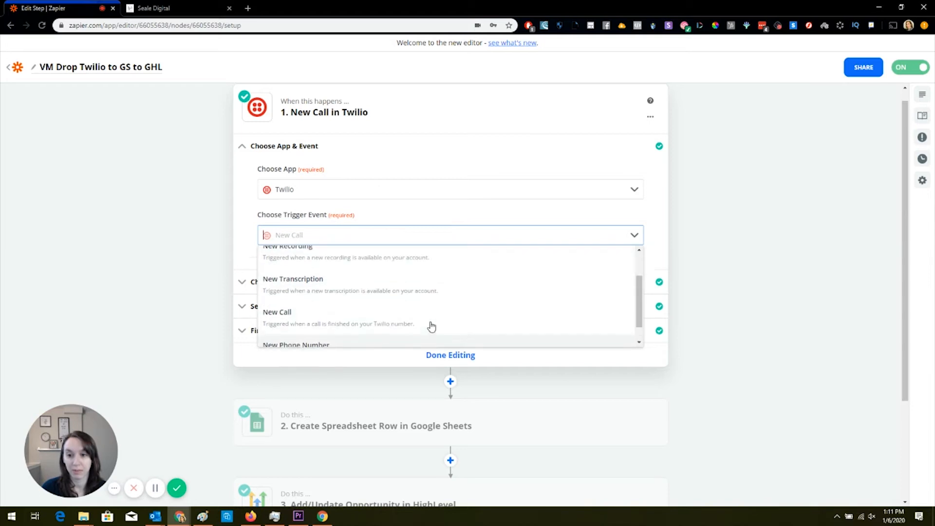
scroll(down, 3)
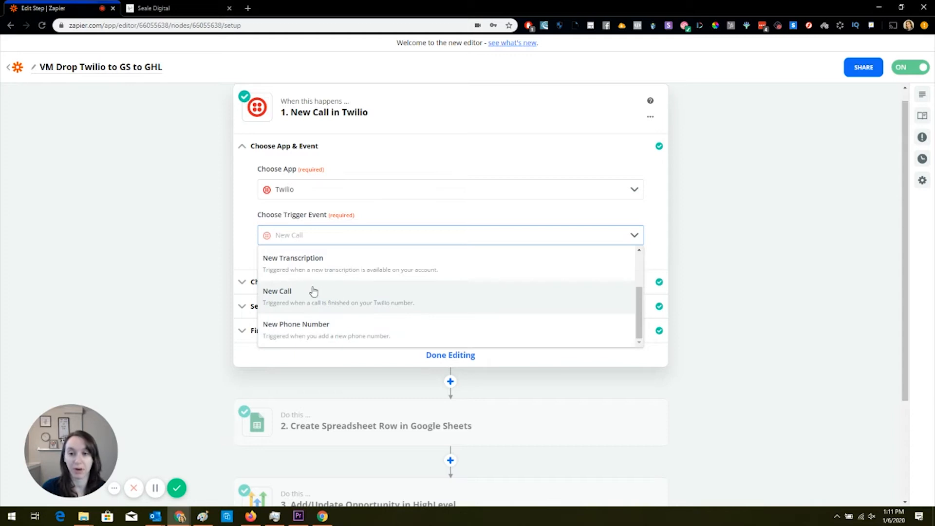
click(276, 292)
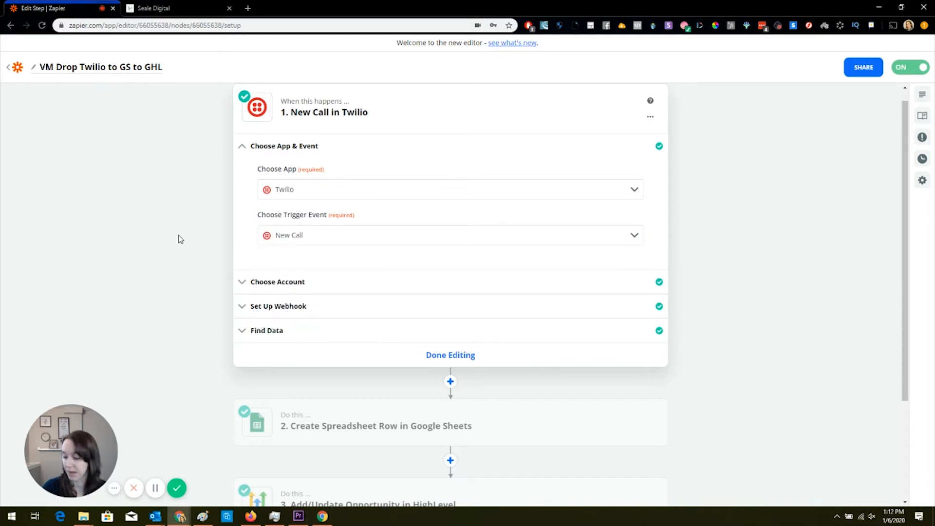
click(277, 281)
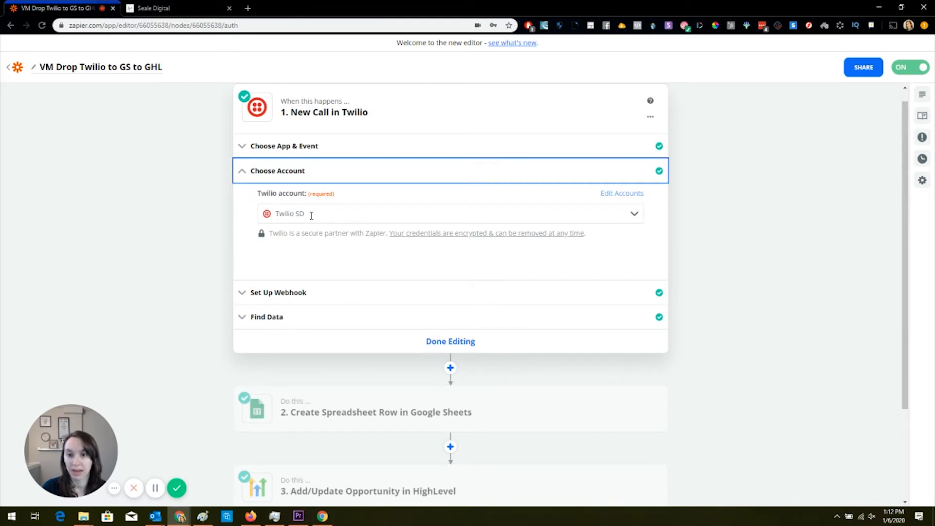
- Copy the Twilio webhook URL from the trigger setup and show its sample calls
click(450, 213)
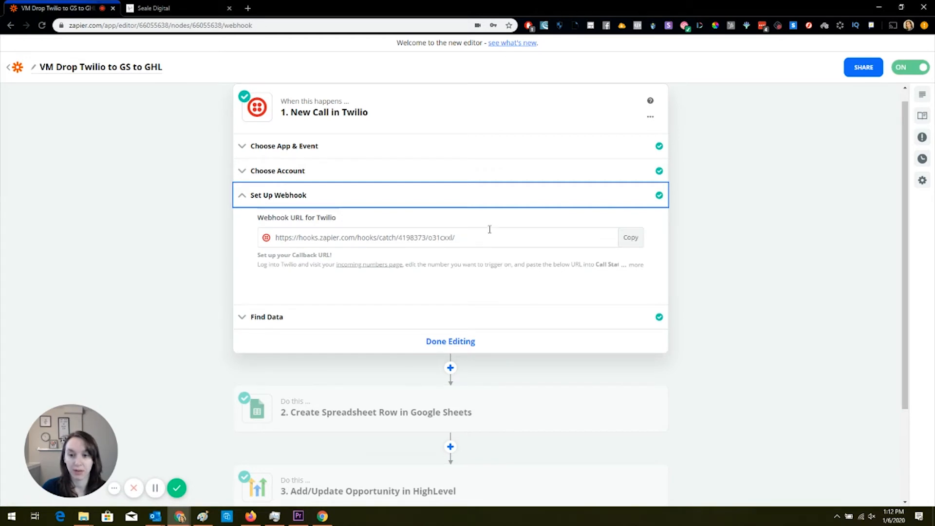
click(630, 237)
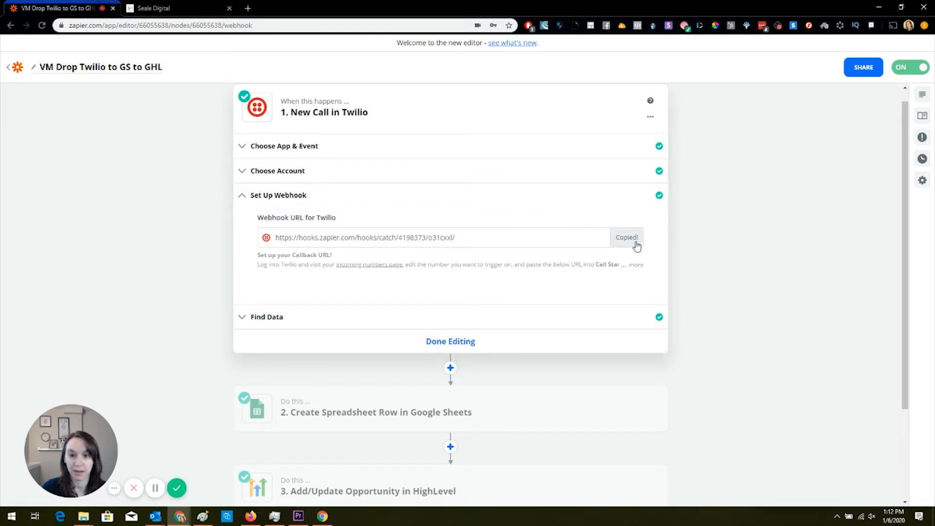
click(267, 316)
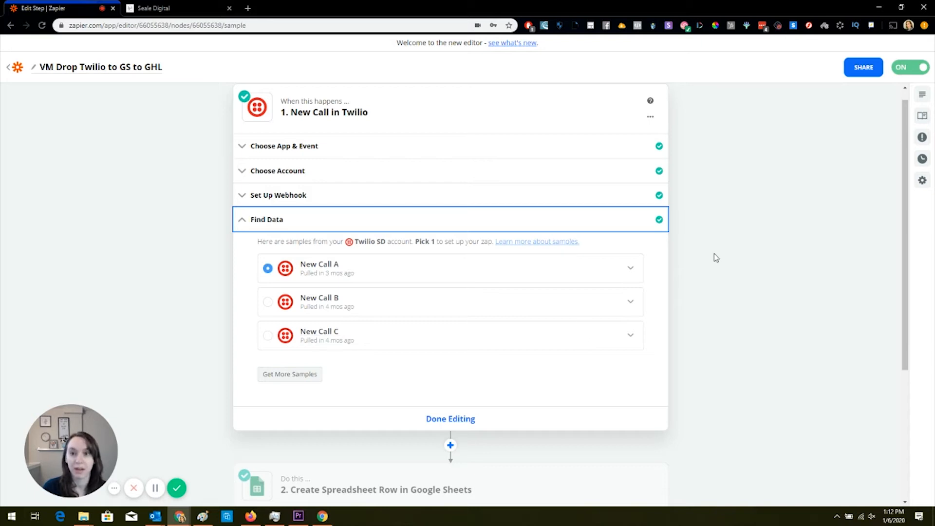
mouse_move(714, 257)
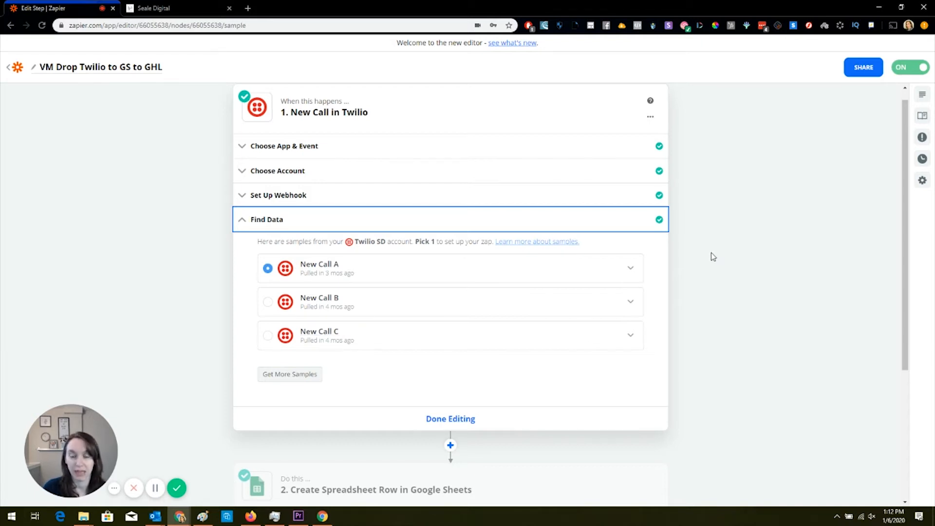
- Expand the New Call A sample and review its caller fields
click(630, 267)
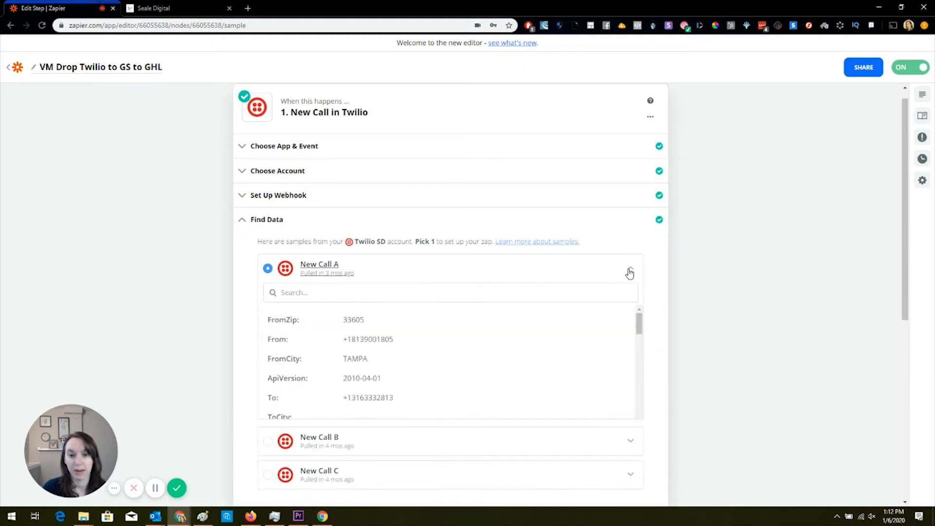
scroll(down, 3)
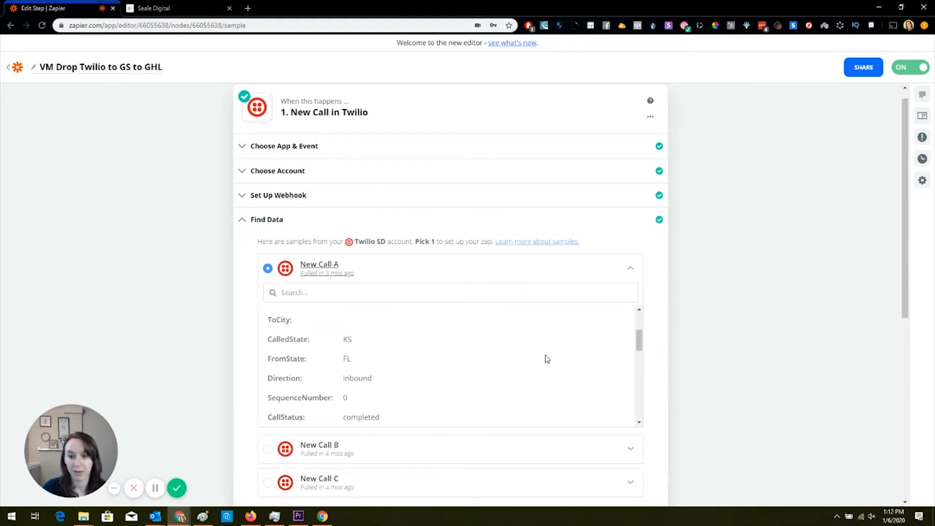
scroll(down, 3)
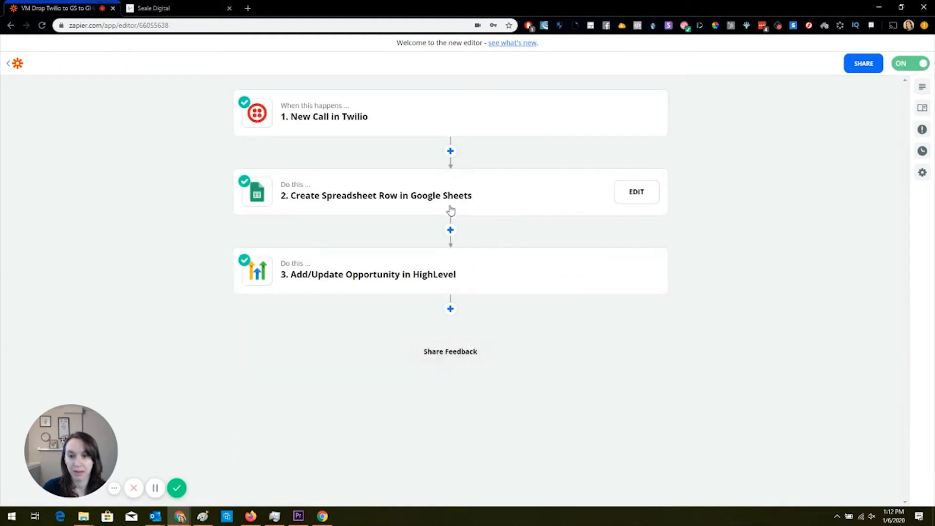
mouse_move(446, 200)
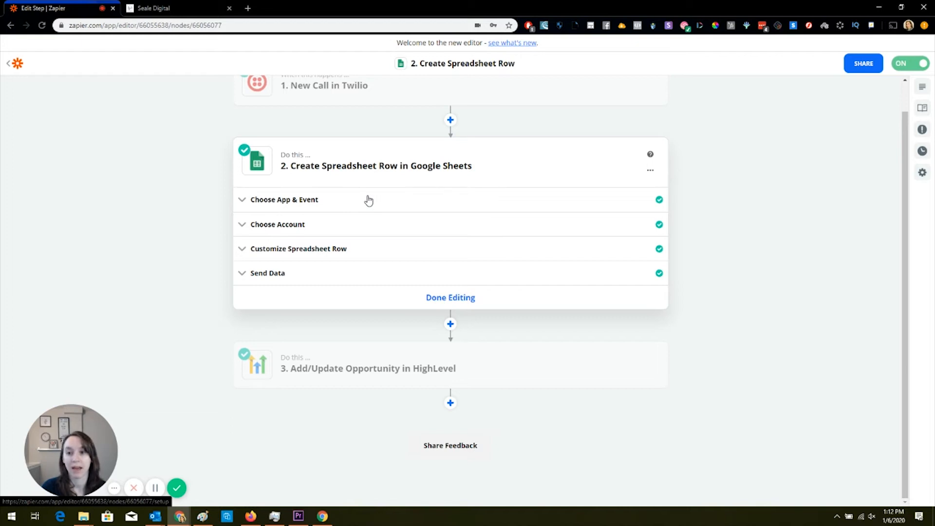
- Show the Google Sheets step's app and event and its VM Drop Leads row mappings
click(284, 199)
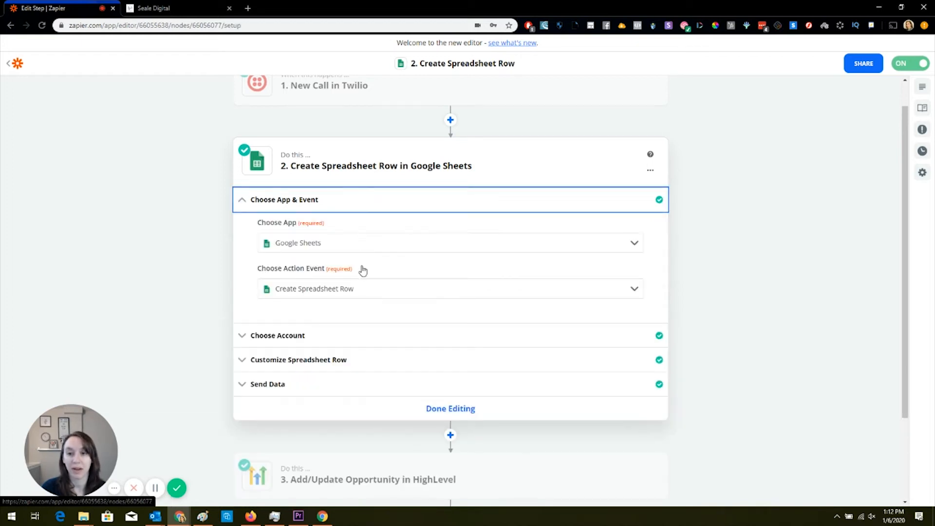
mouse_move(348, 339)
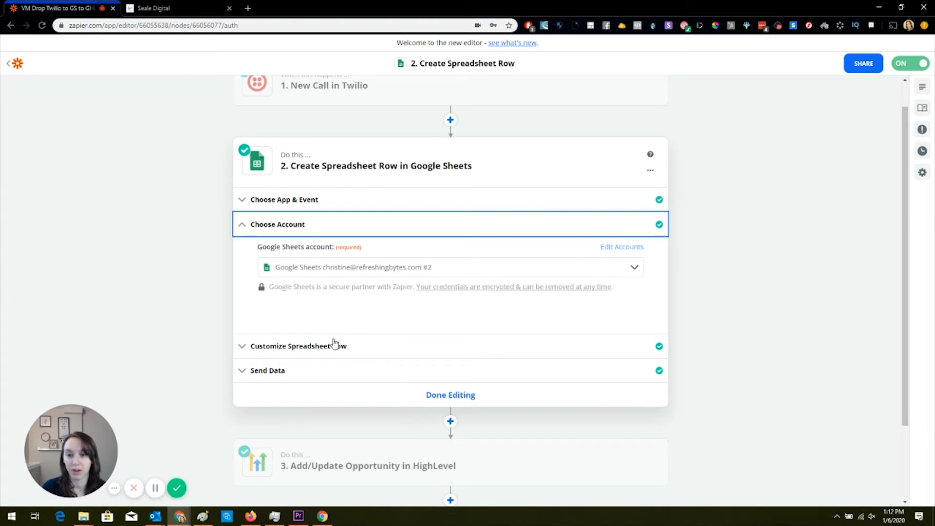
click(299, 346)
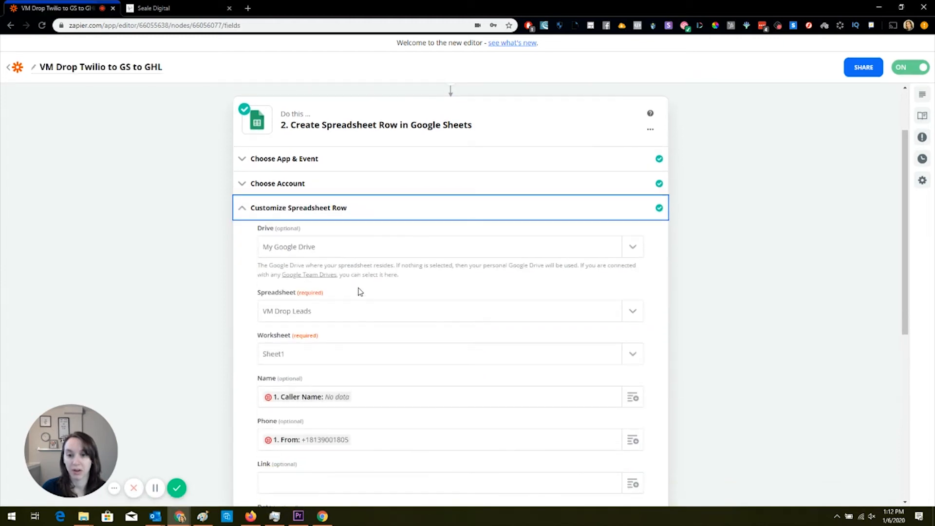
- Review the Sheets row mappings and successful test row, then finish editing the step
scroll(down, 3)
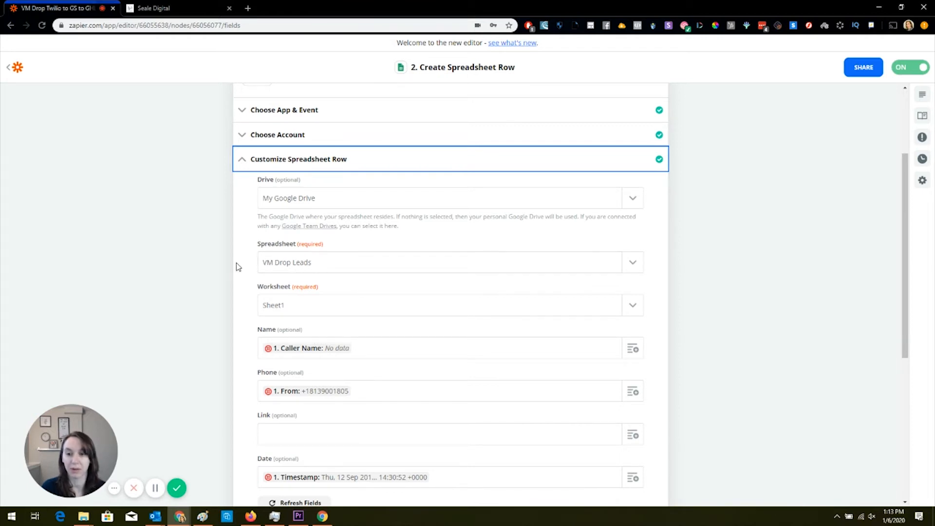
scroll(down, 3)
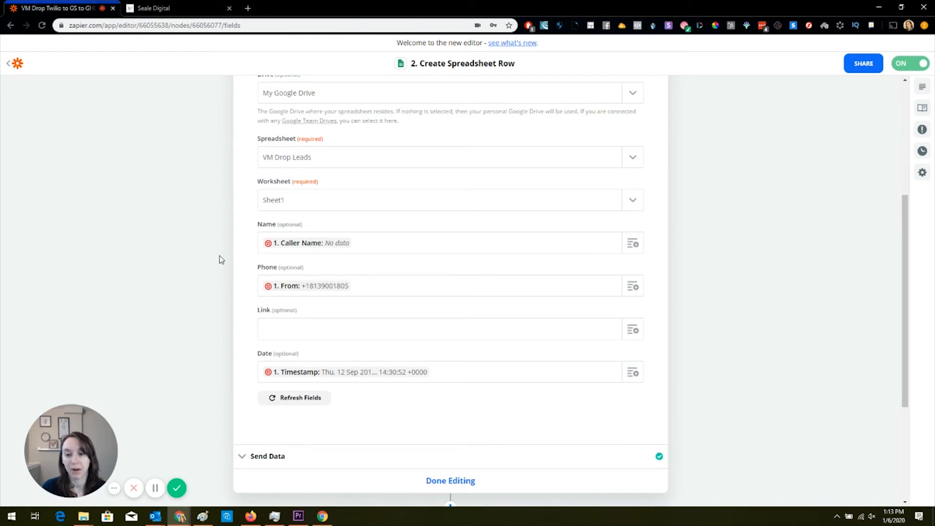
mouse_move(214, 258)
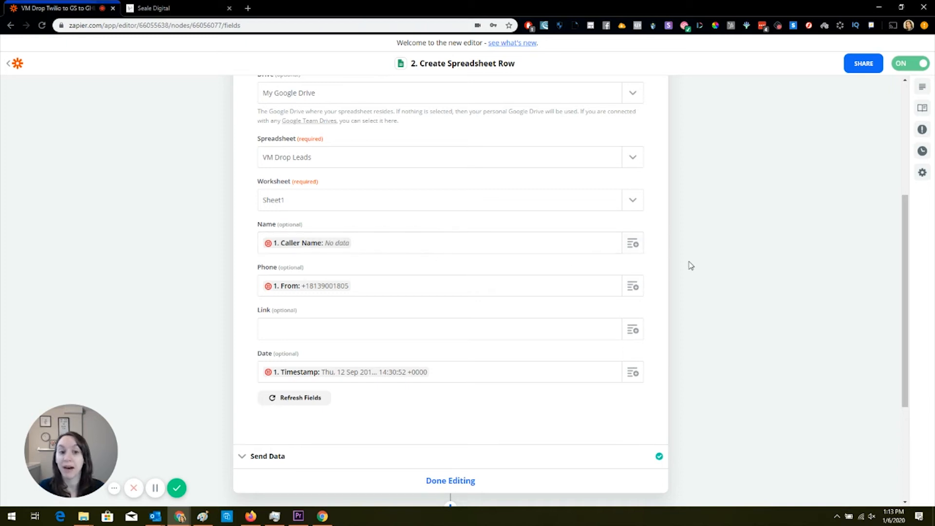
mouse_move(691, 248)
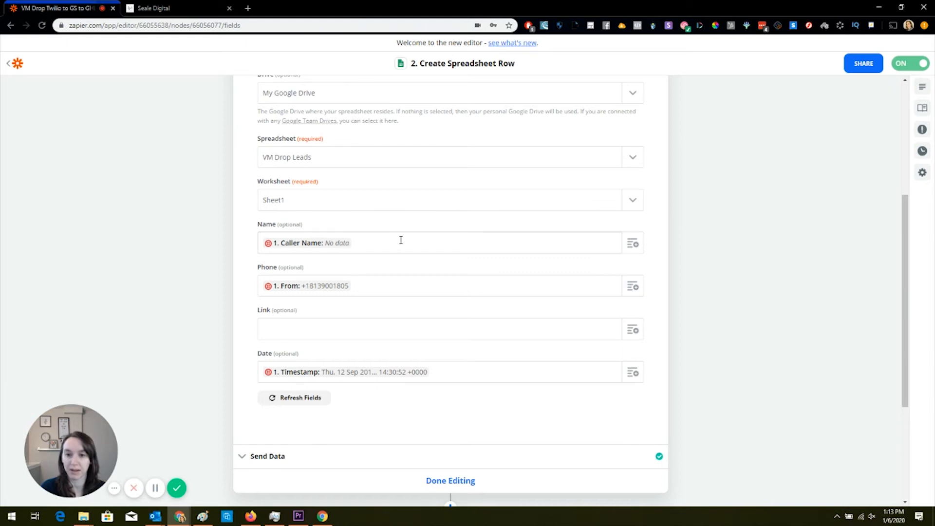
mouse_move(400, 240)
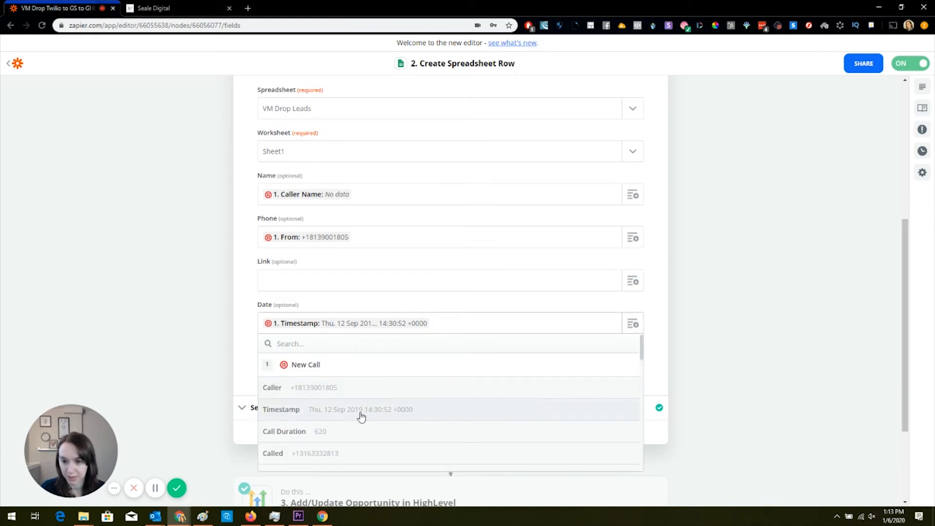
scroll(down, 3)
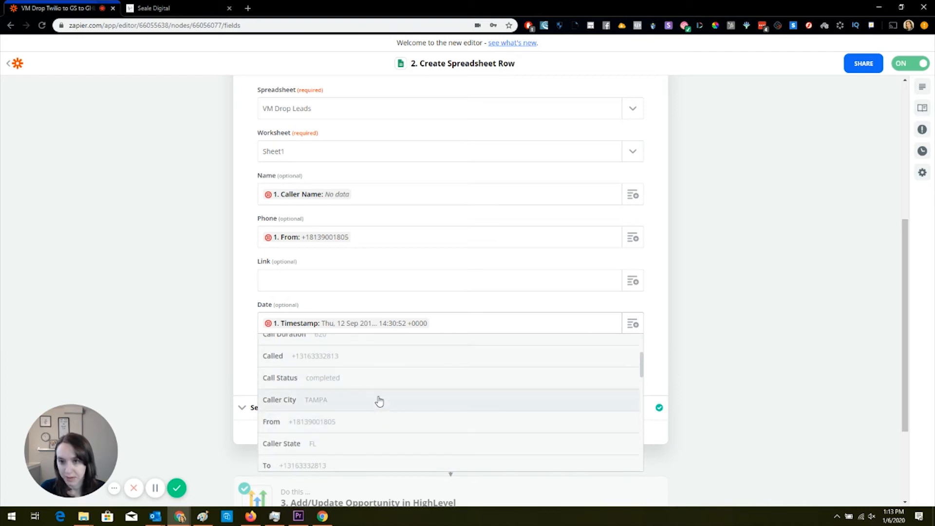
scroll(down, 3)
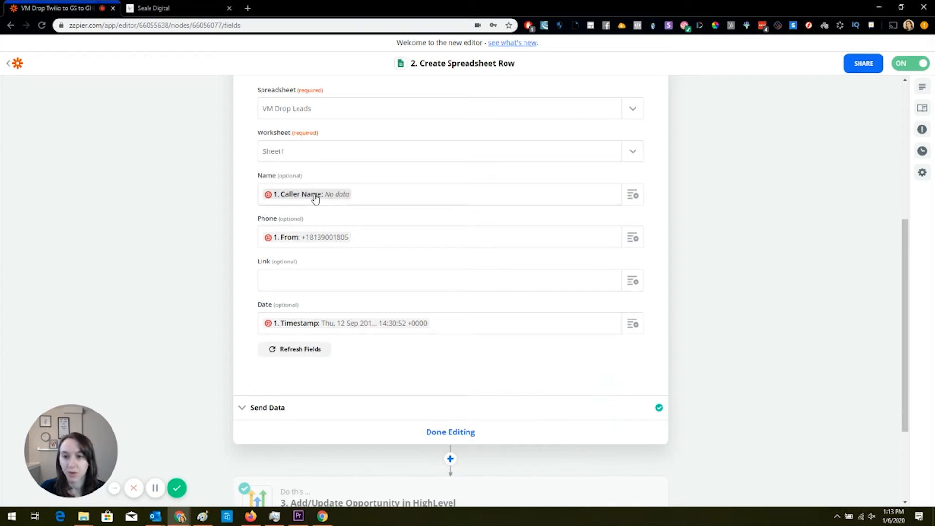
mouse_move(225, 270)
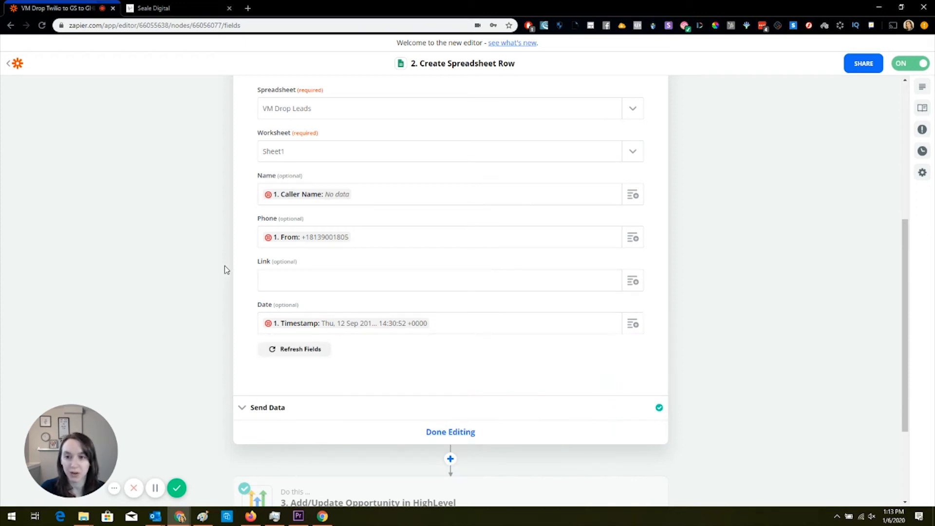
mouse_move(301, 410)
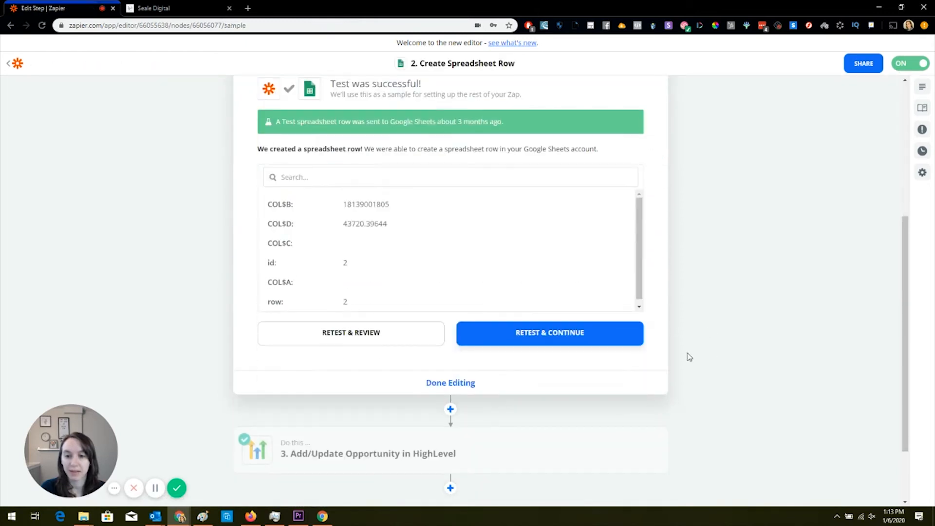
click(450, 382)
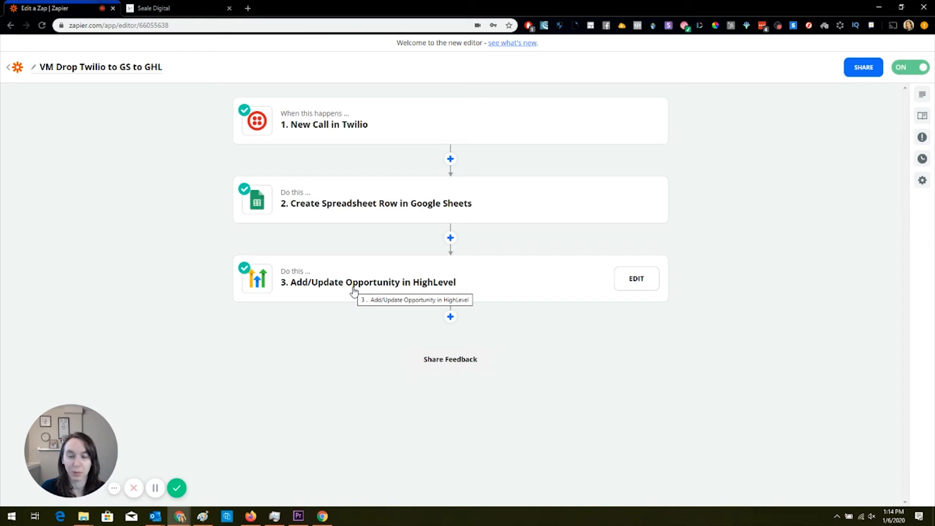
- Edit the HighLevel step, confirming the Add/Update Opportunity event and Seale Digital account
click(636, 278)
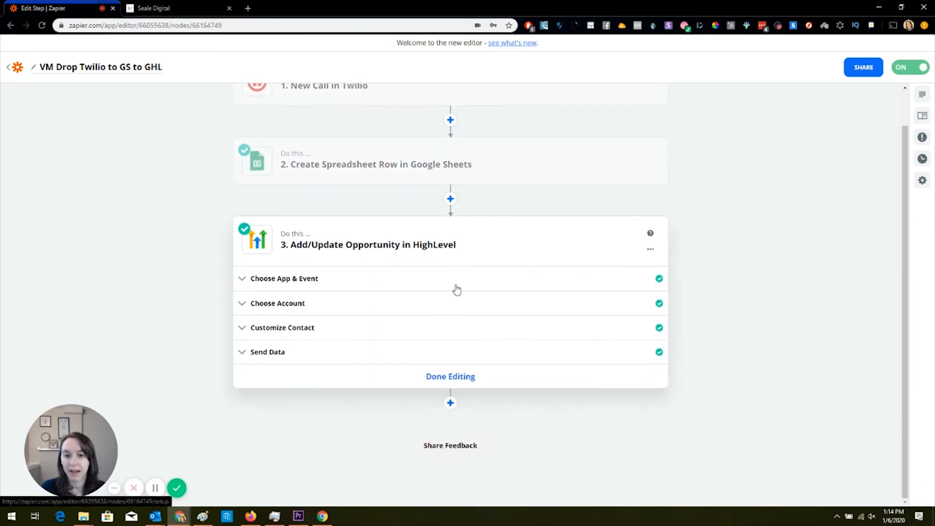
click(284, 277)
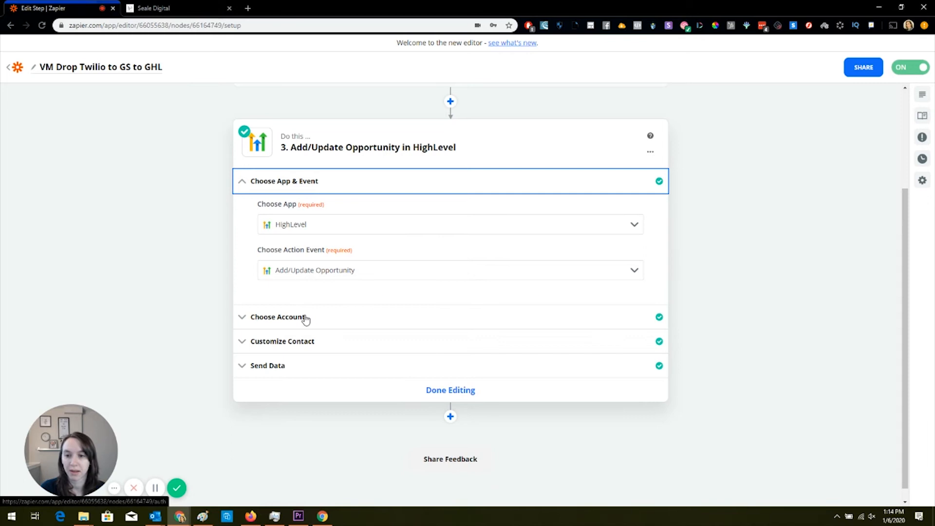
click(277, 316)
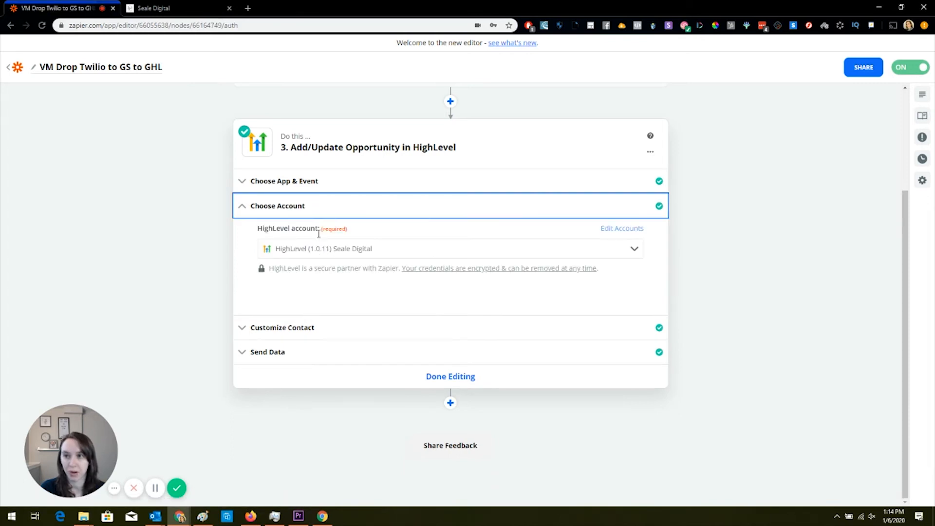
- Switch to the Seale Digital tab and review the Company settings for Power Dialer
click(153, 8)
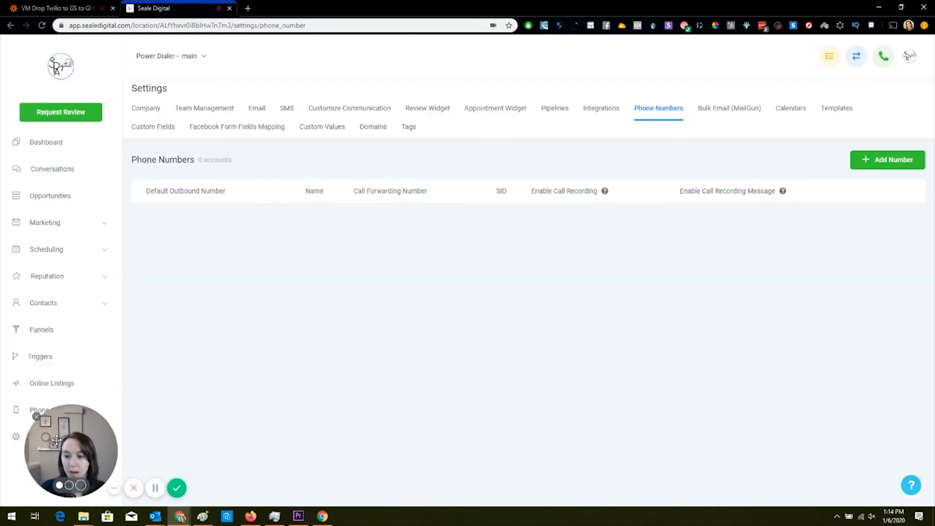
click(145, 108)
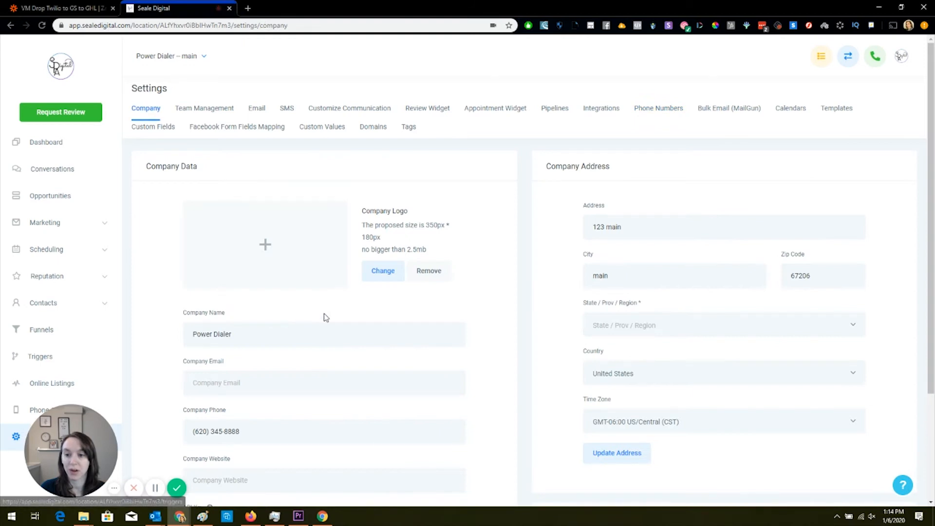
scroll(down, 3)
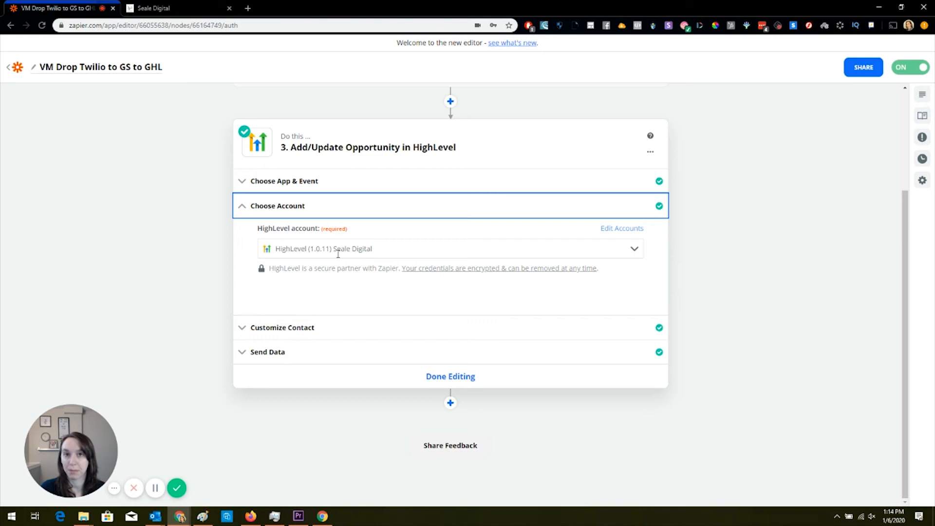
mouse_move(348, 280)
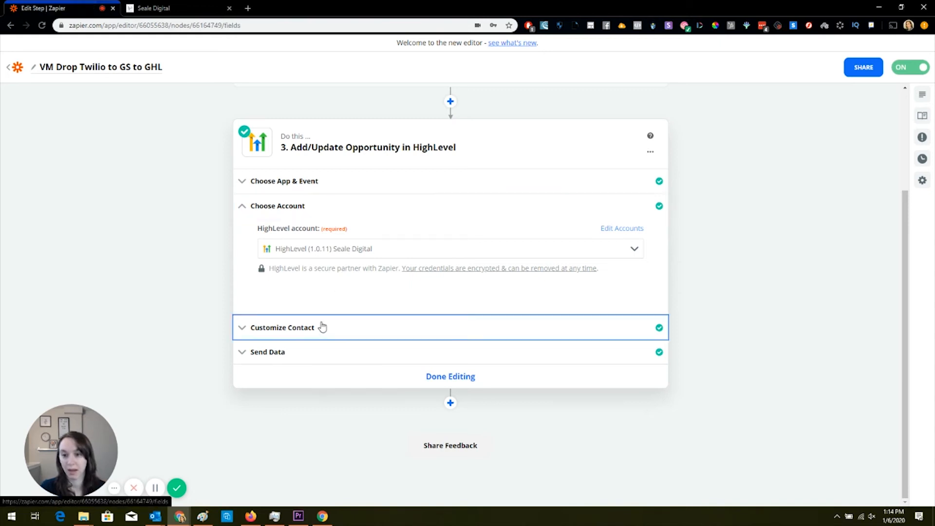
- Review the opportunity step's contact mappings down to the New Customer pipeline and Called Me stage
click(283, 327)
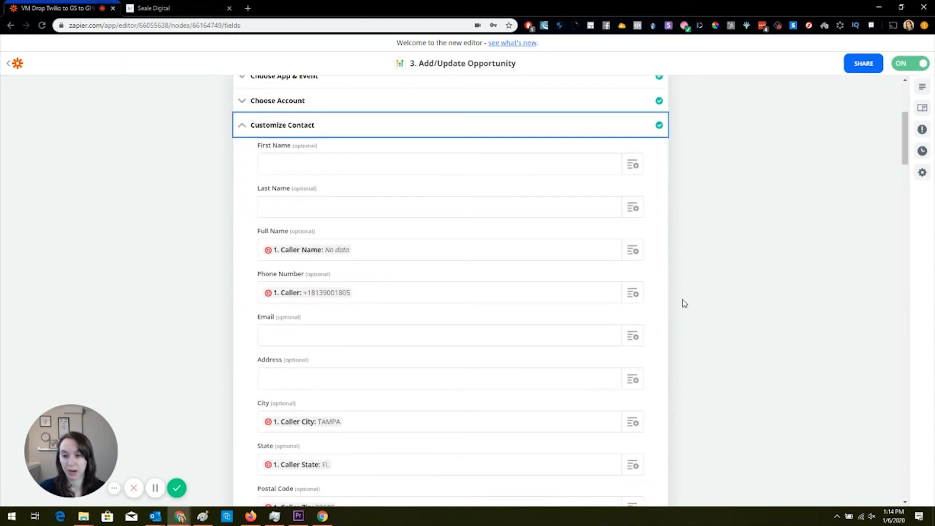
scroll(down, 3)
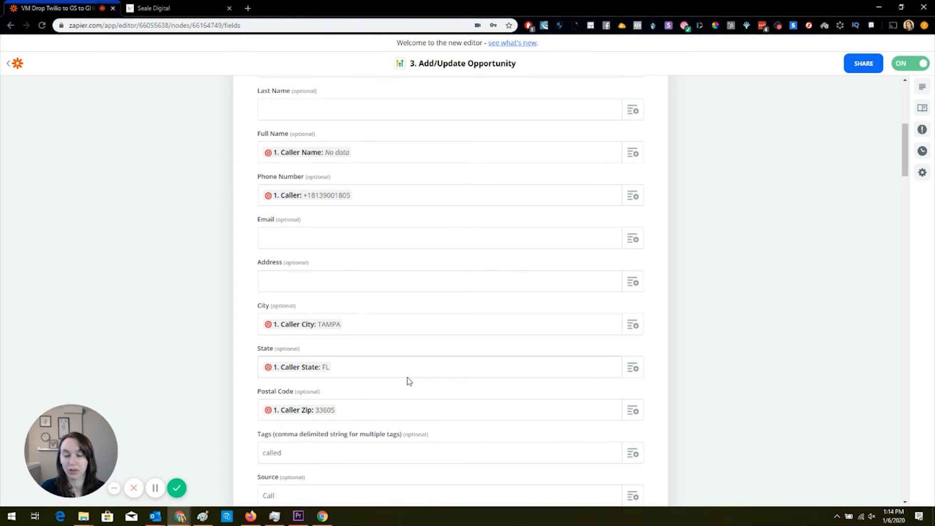
scroll(down, 3)
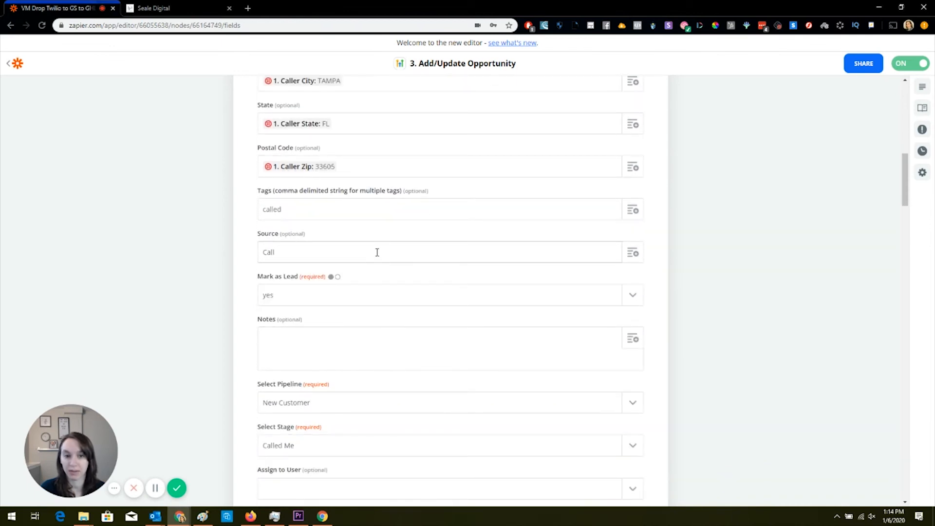
mouse_move(344, 302)
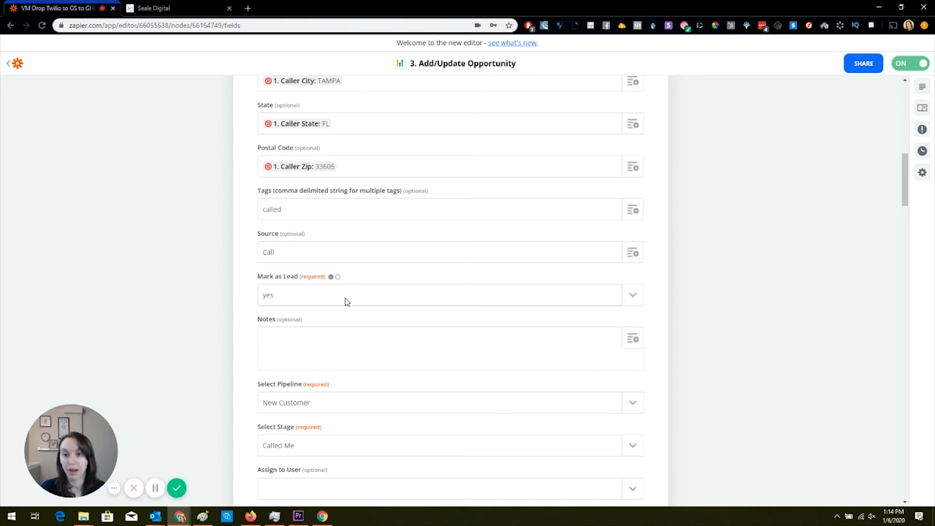
mouse_move(343, 299)
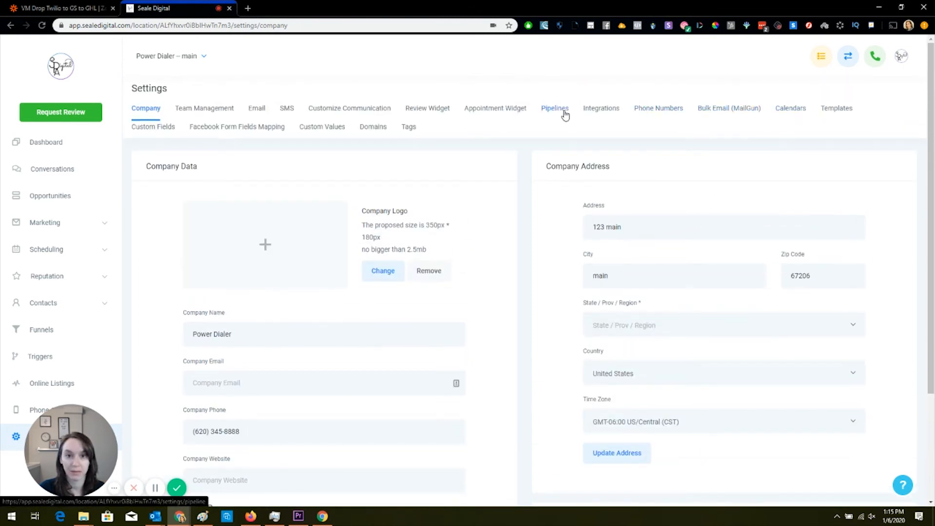
- View HighLevel's Pipelines list showing only Leads, then return to the zap
click(554, 108)
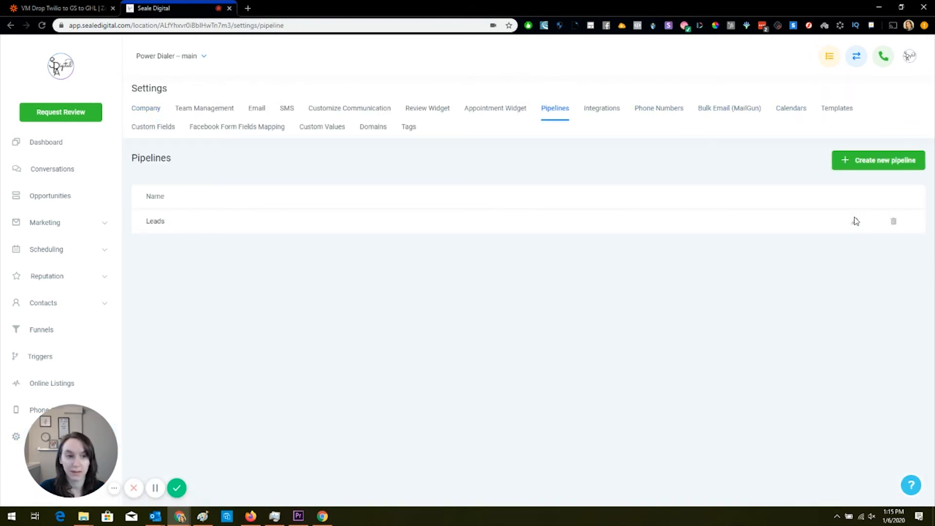
click(57, 8)
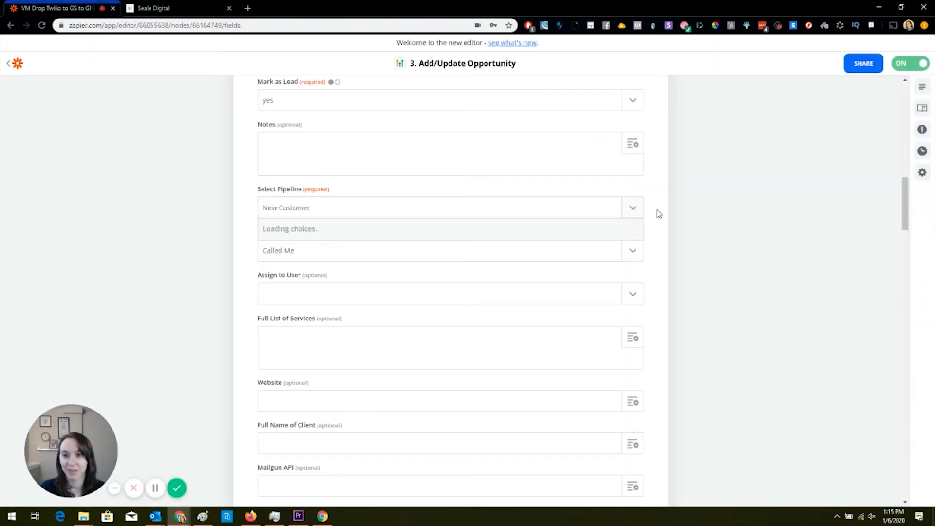
- Mark the HighLevel Add/Update Opportunity step Done Editing so all three zap steps show checked
scroll(down, 3)
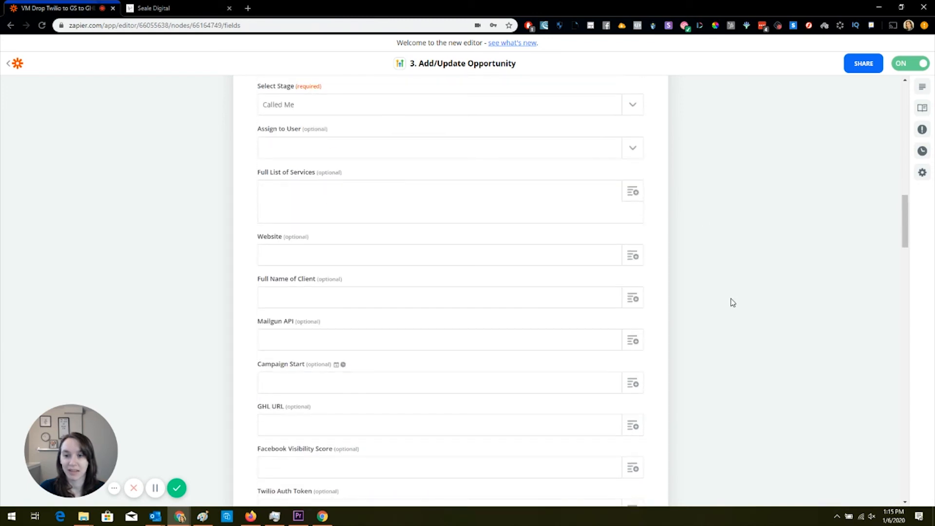
scroll(down, 3)
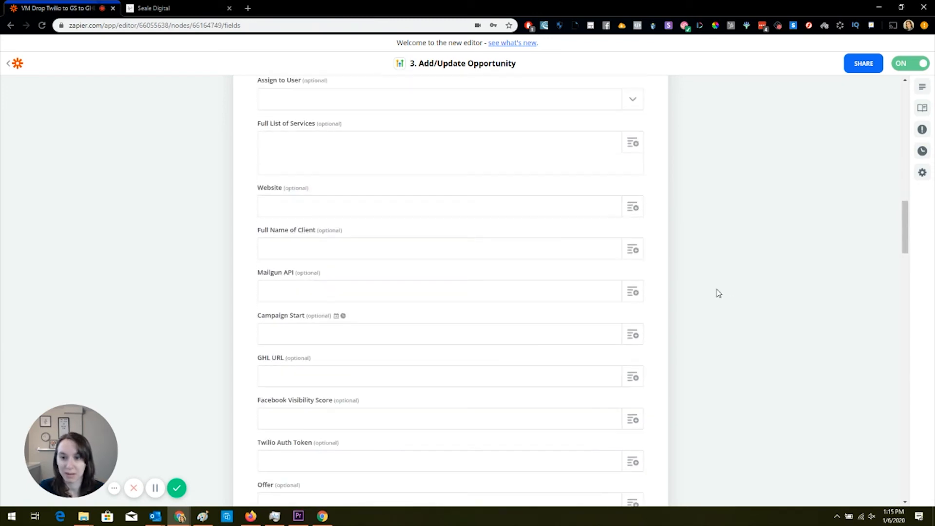
scroll(down, 3)
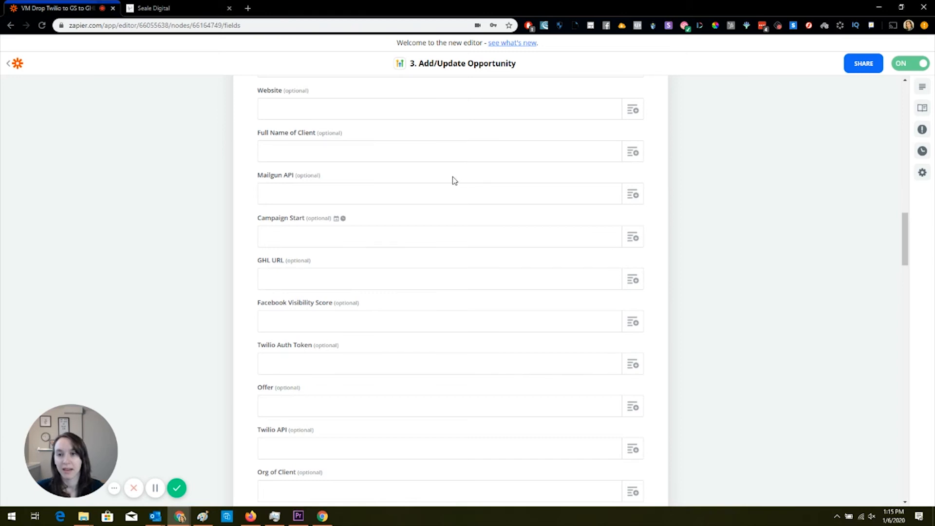
scroll(down, 3)
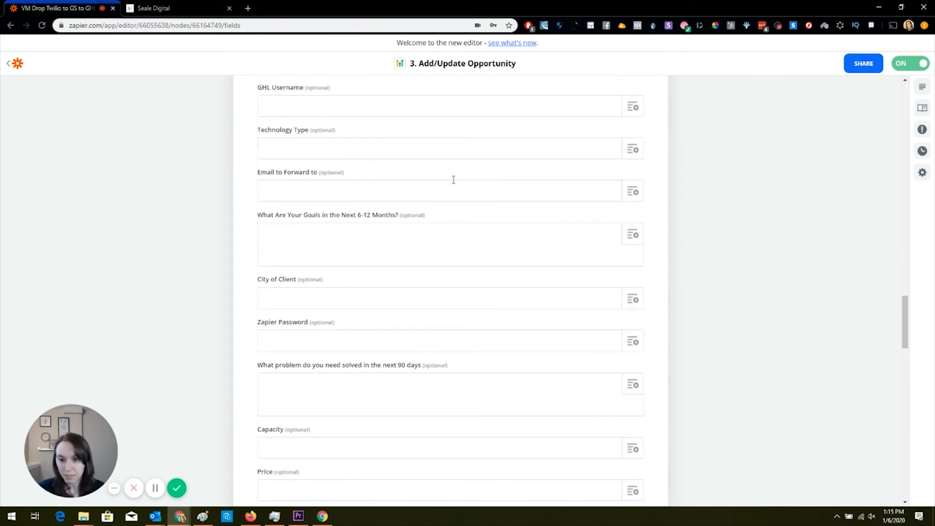
scroll(down, 3)
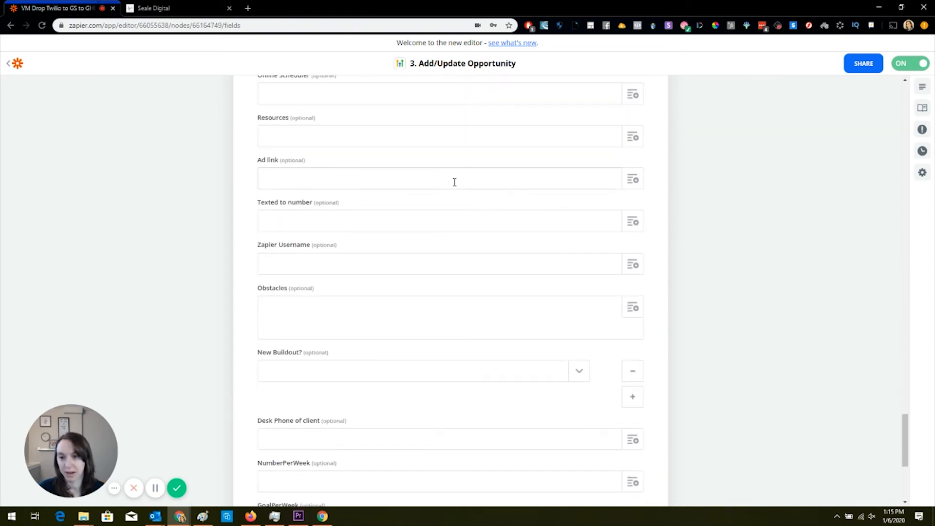
scroll(down, 3)
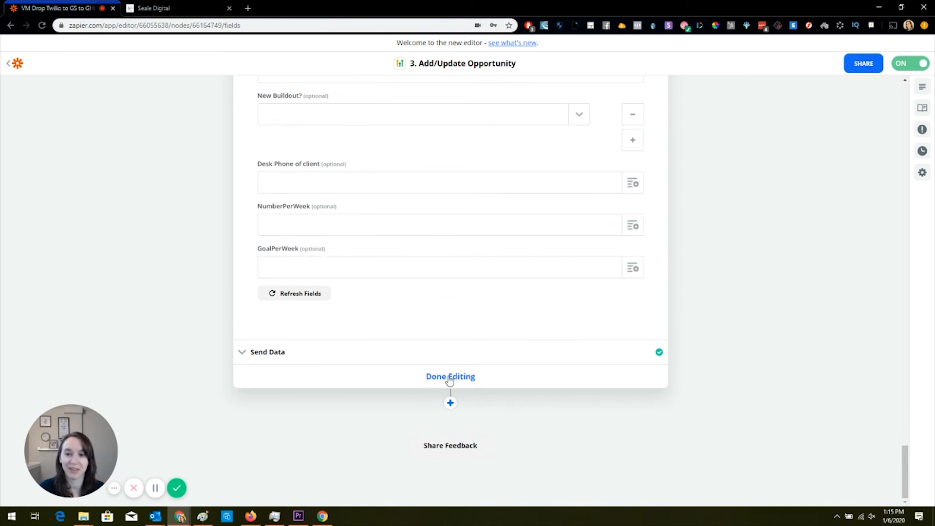
click(449, 375)
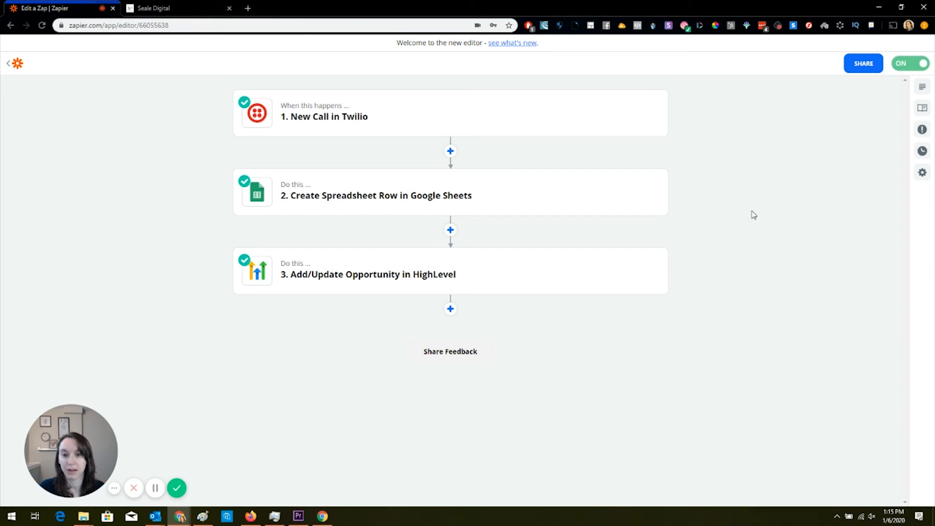
mouse_move(750, 209)
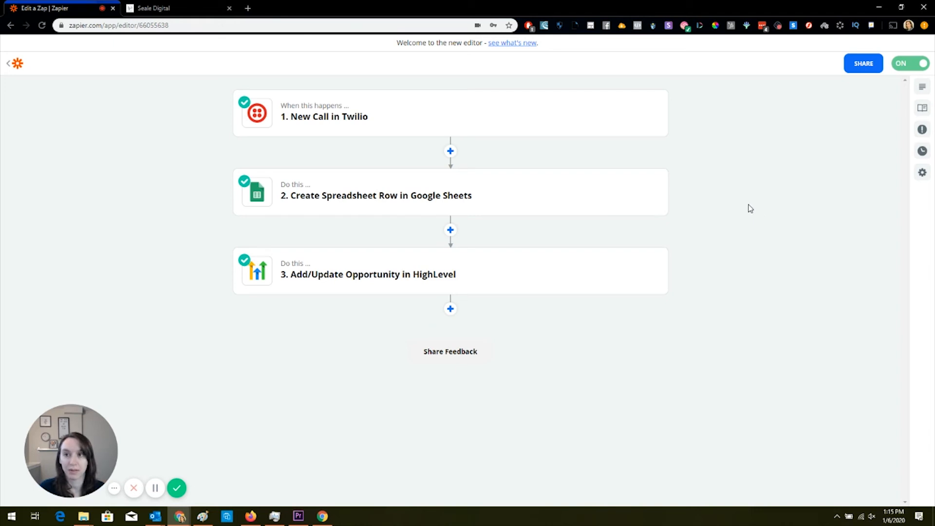
mouse_move(743, 207)
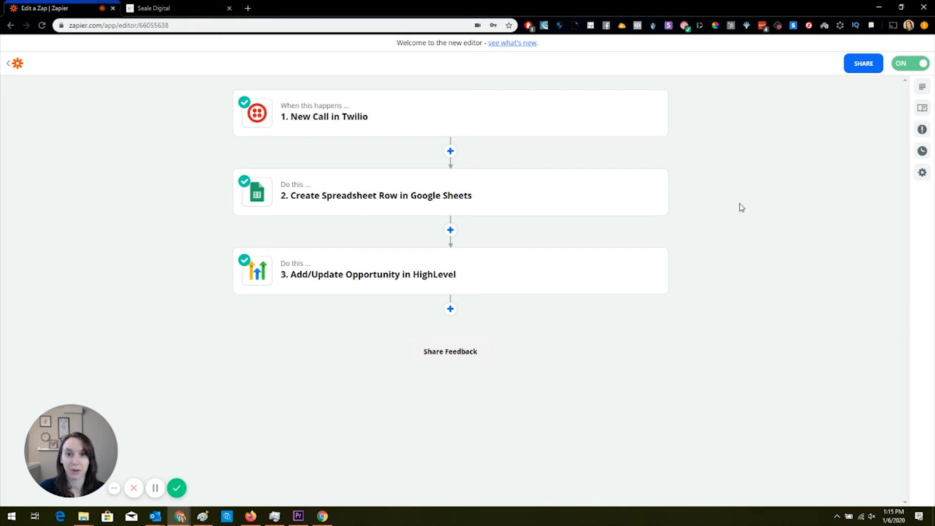
mouse_move(109, 140)
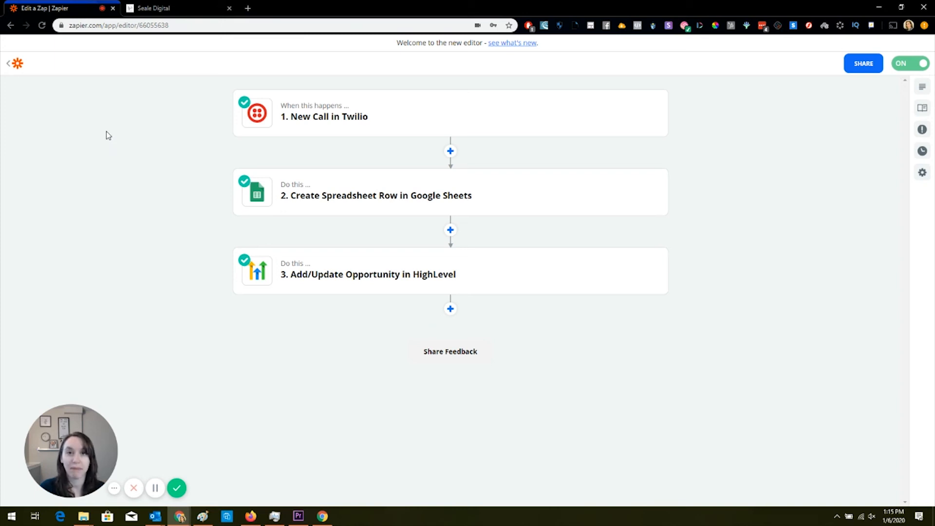
click(173, 8)
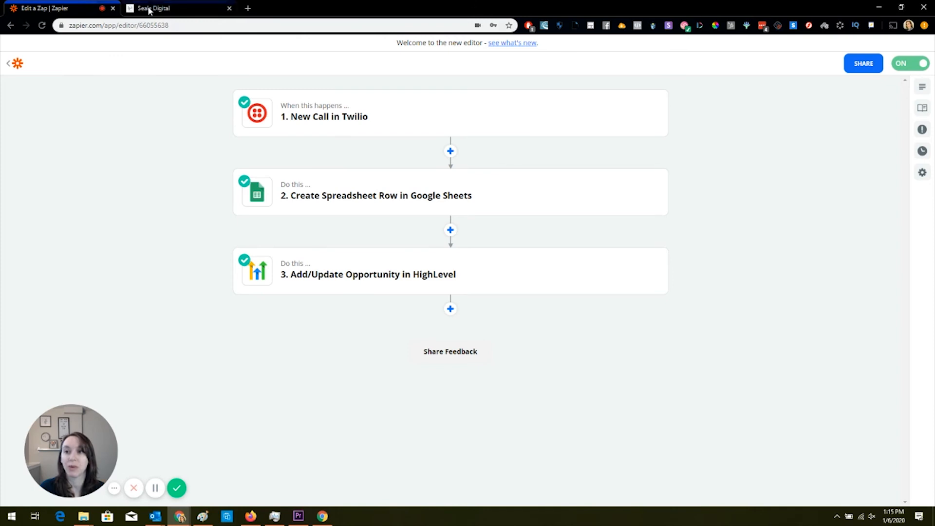
- Create a new basic trigger rule in HighLevel firing on Pipeline Stage Changed
click(173, 7)
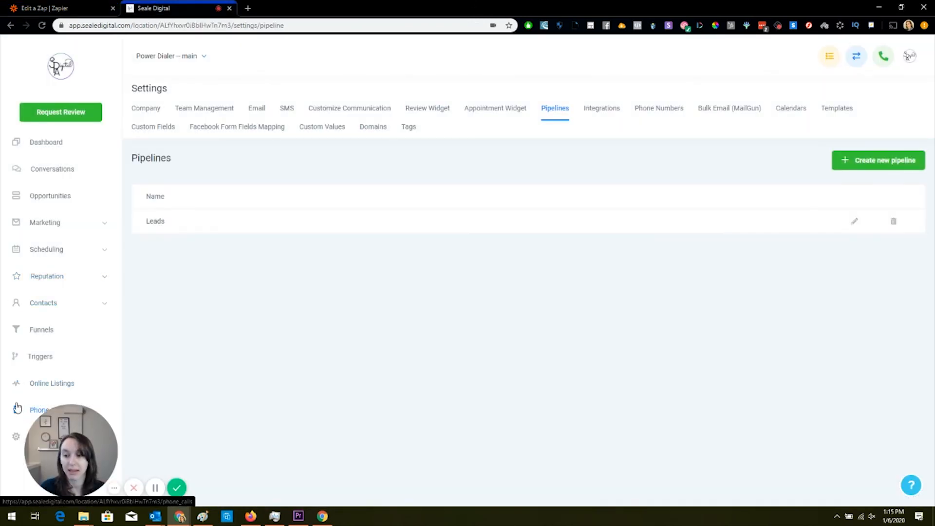
click(40, 357)
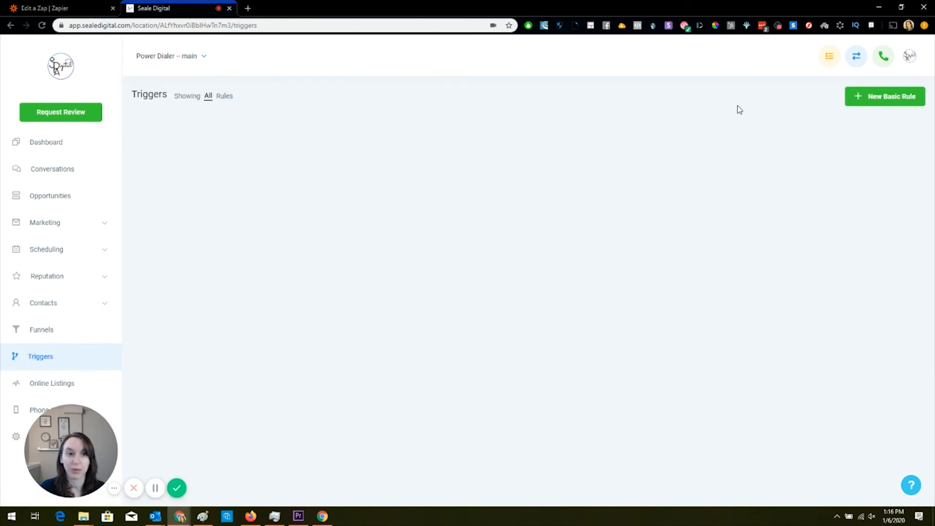
click(885, 97)
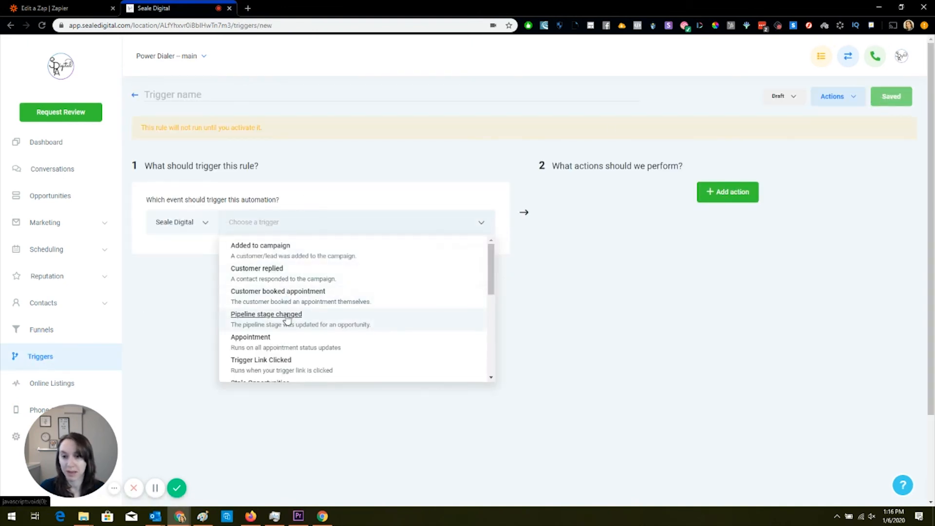
click(266, 315)
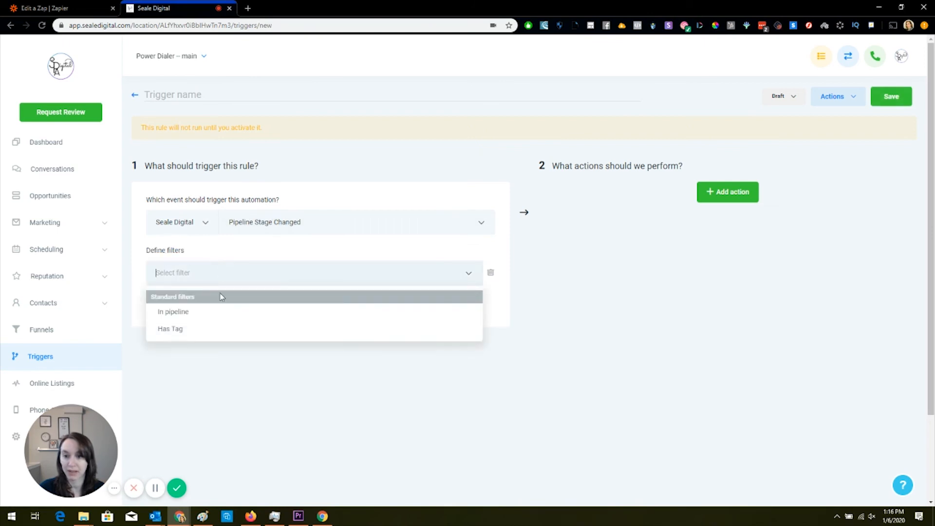
- Filter the rule to In Pipeline = Leads and Pipeline Stage = Called Me, then begin its action list
click(173, 312)
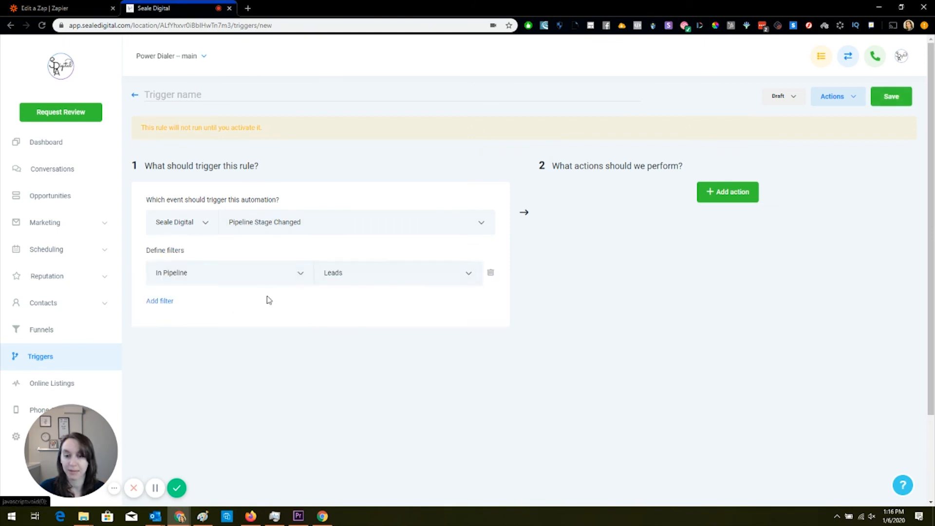
click(159, 301)
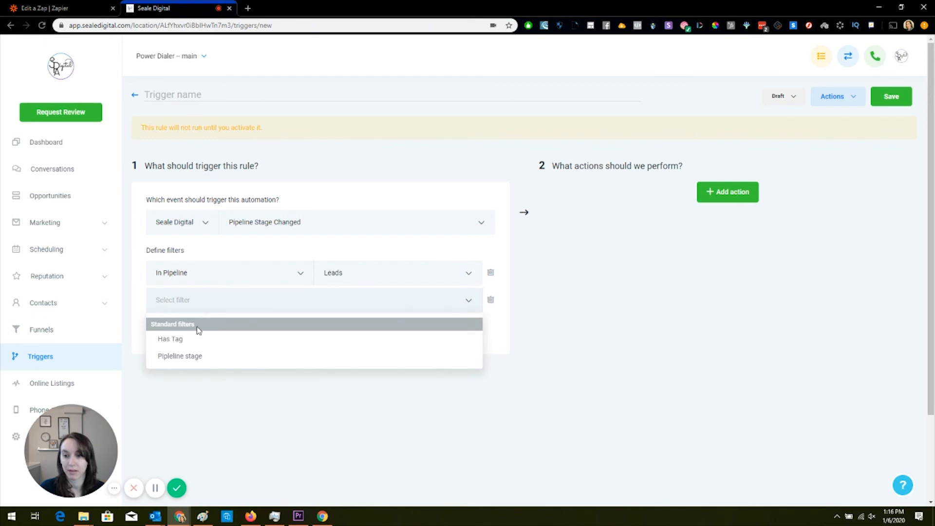
click(180, 356)
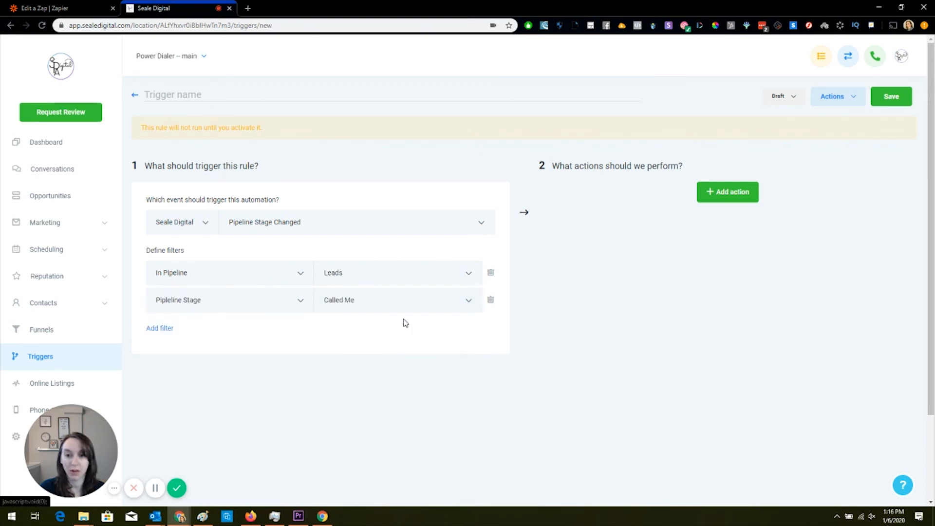
click(727, 192)
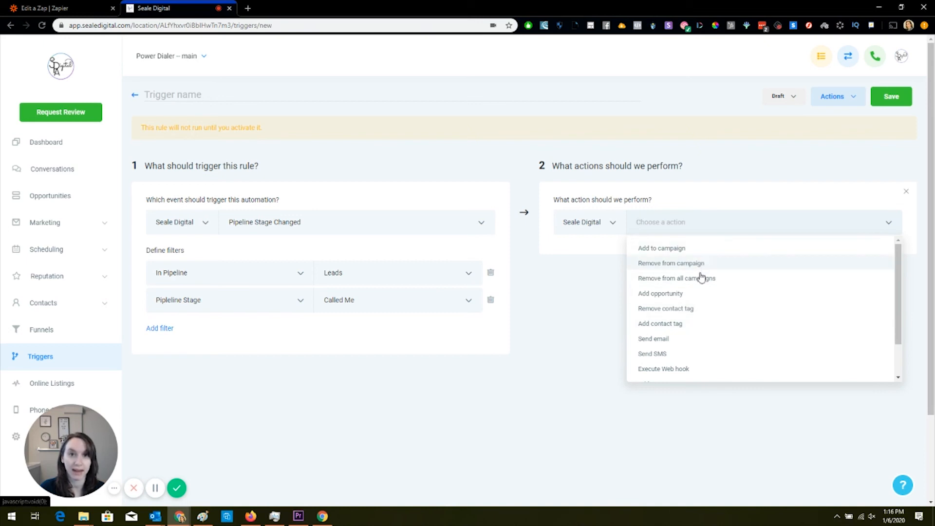
mouse_move(674, 358)
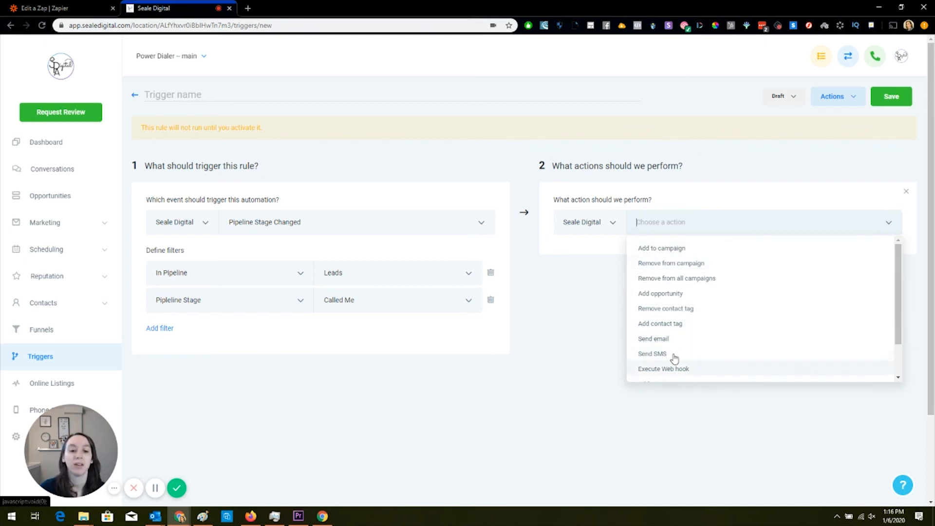
- Set the rule's first action to Add To Campaign (switching from Send SMS)
scroll(down, 3)
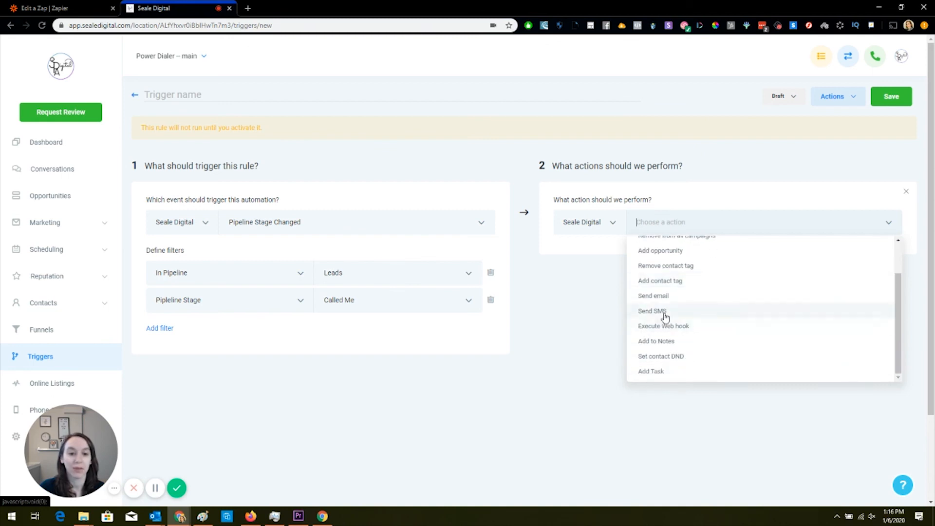
click(651, 310)
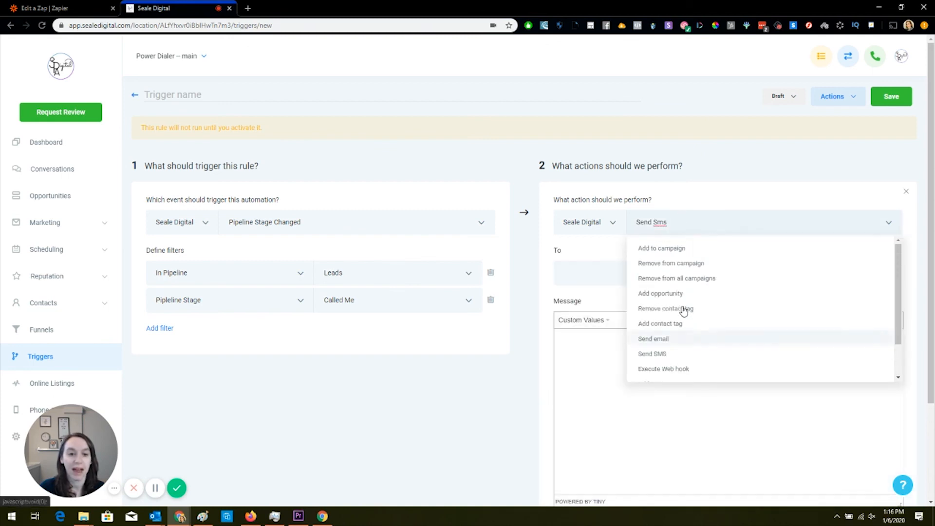
click(662, 249)
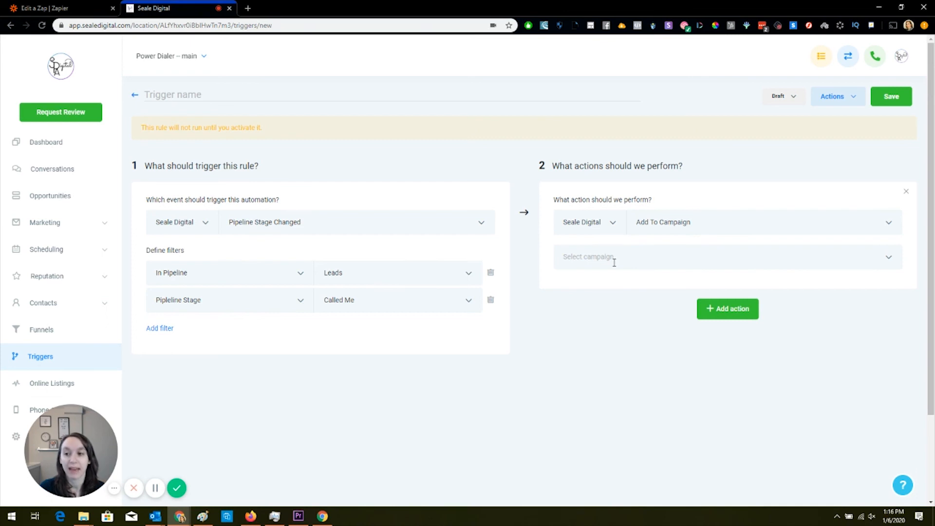